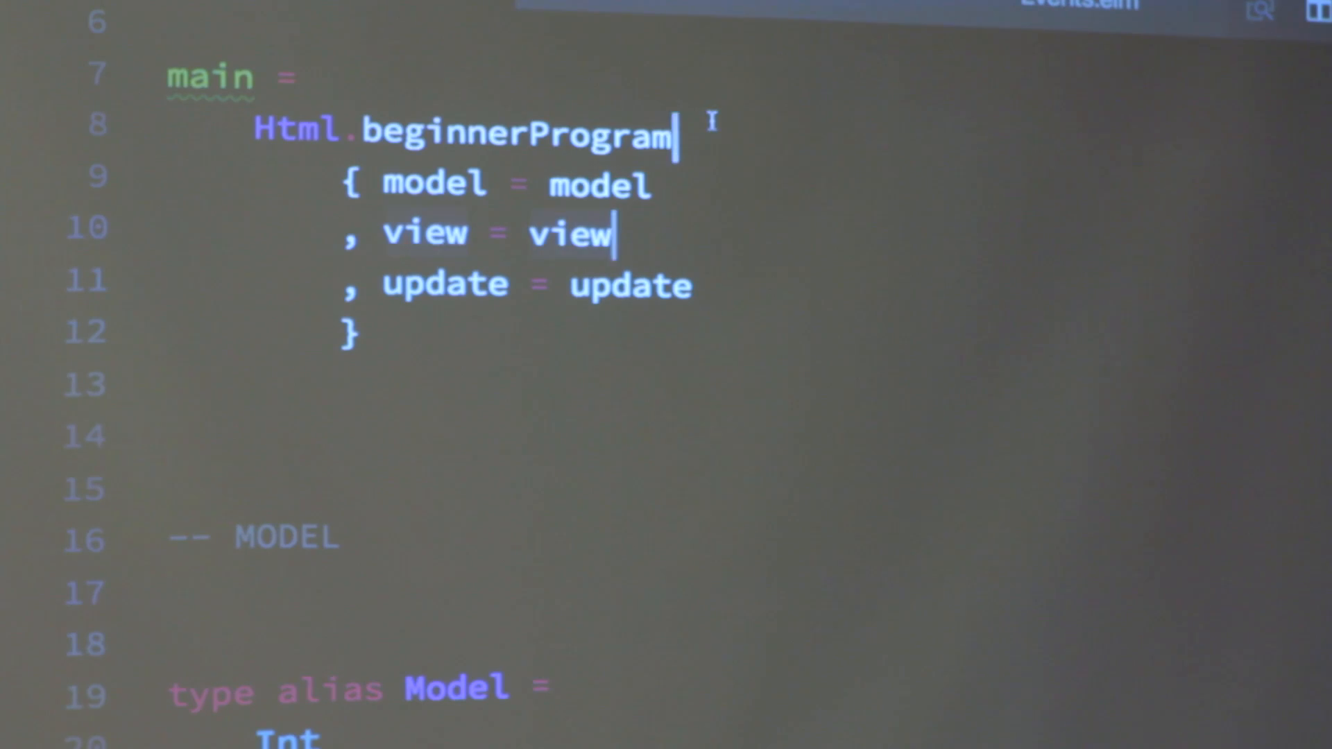
# Step: Bring up the Chrome page and scroll through the MISSING PATTERNS compile error report
pyautogui.click(361, 332)
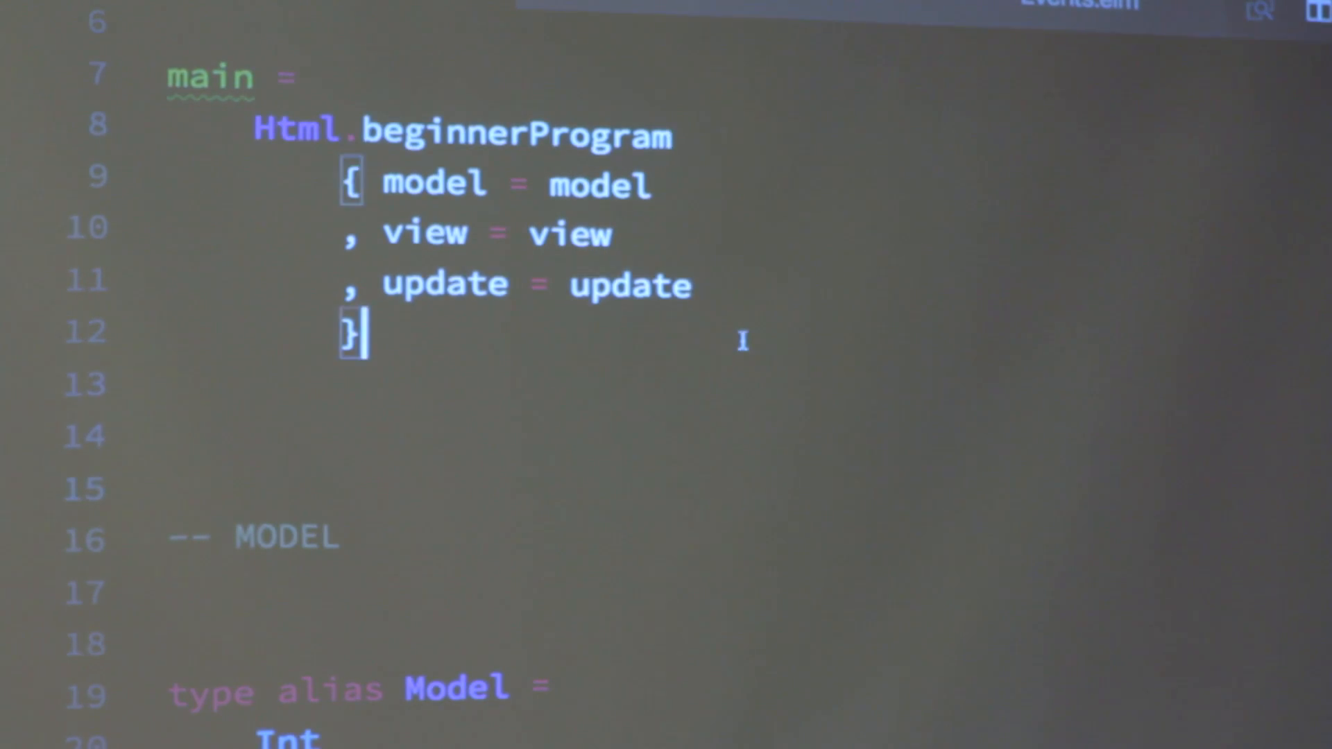
pyautogui.scroll(-3)
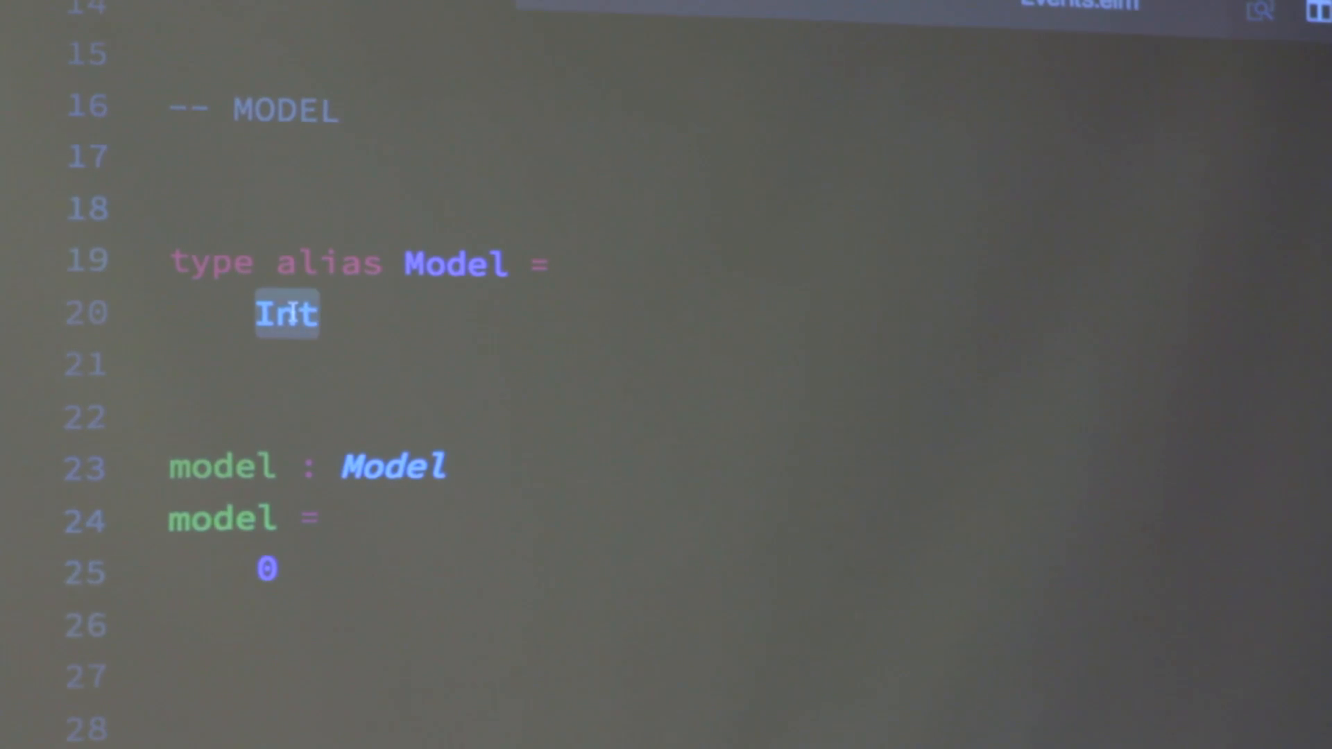
pyautogui.scroll(3)
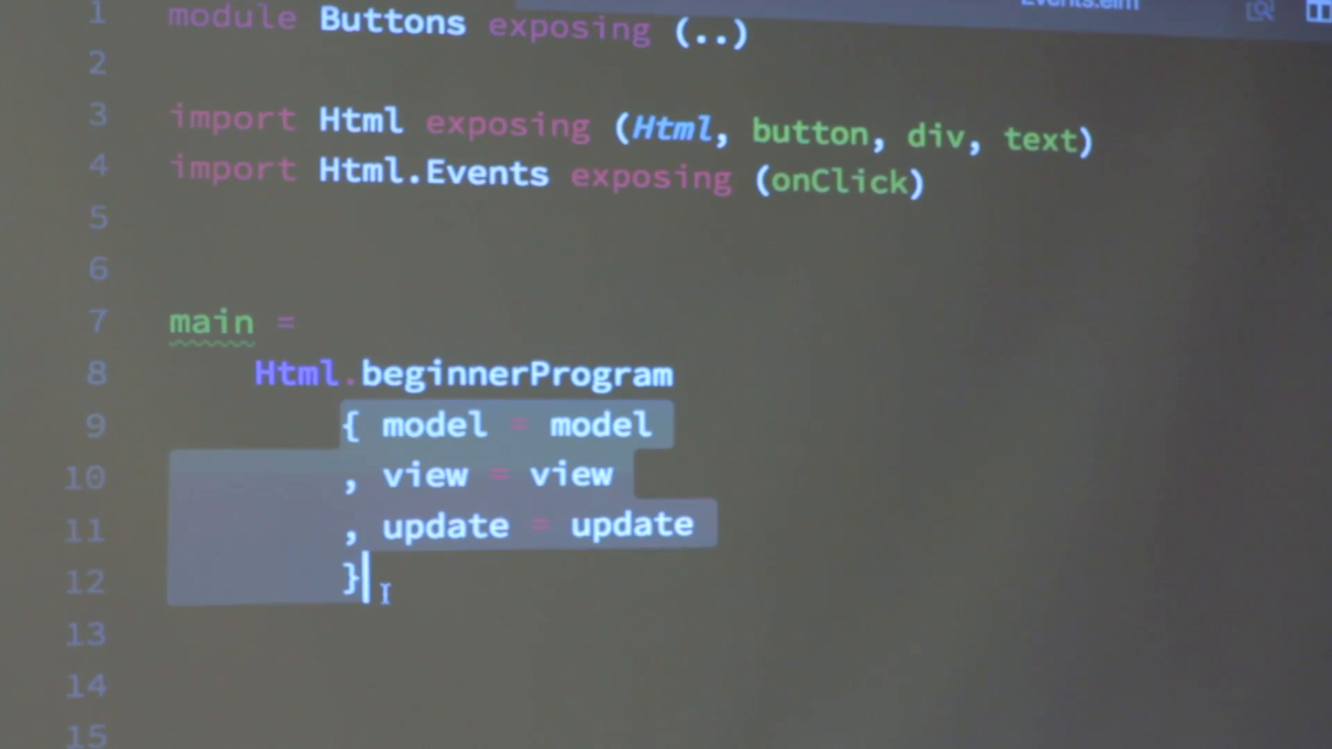
pyautogui.scroll(-3)
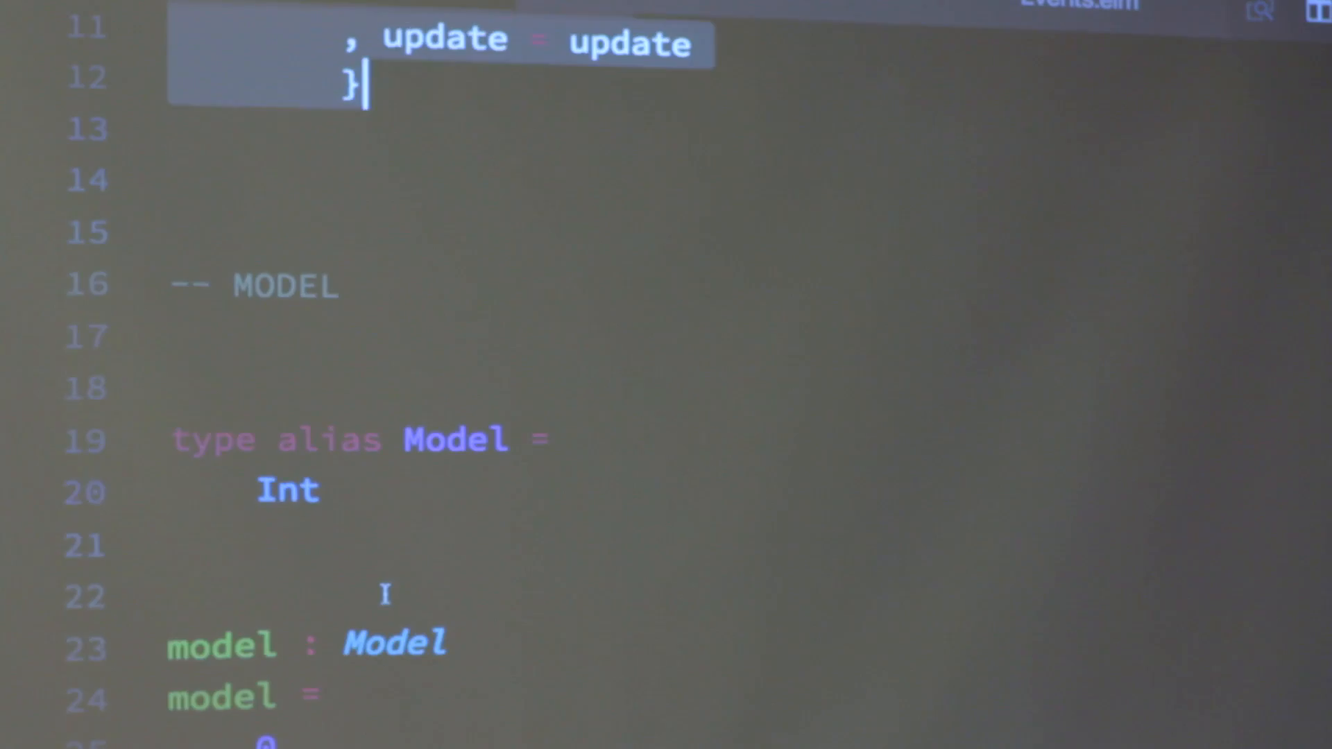
pyautogui.scroll(-3)
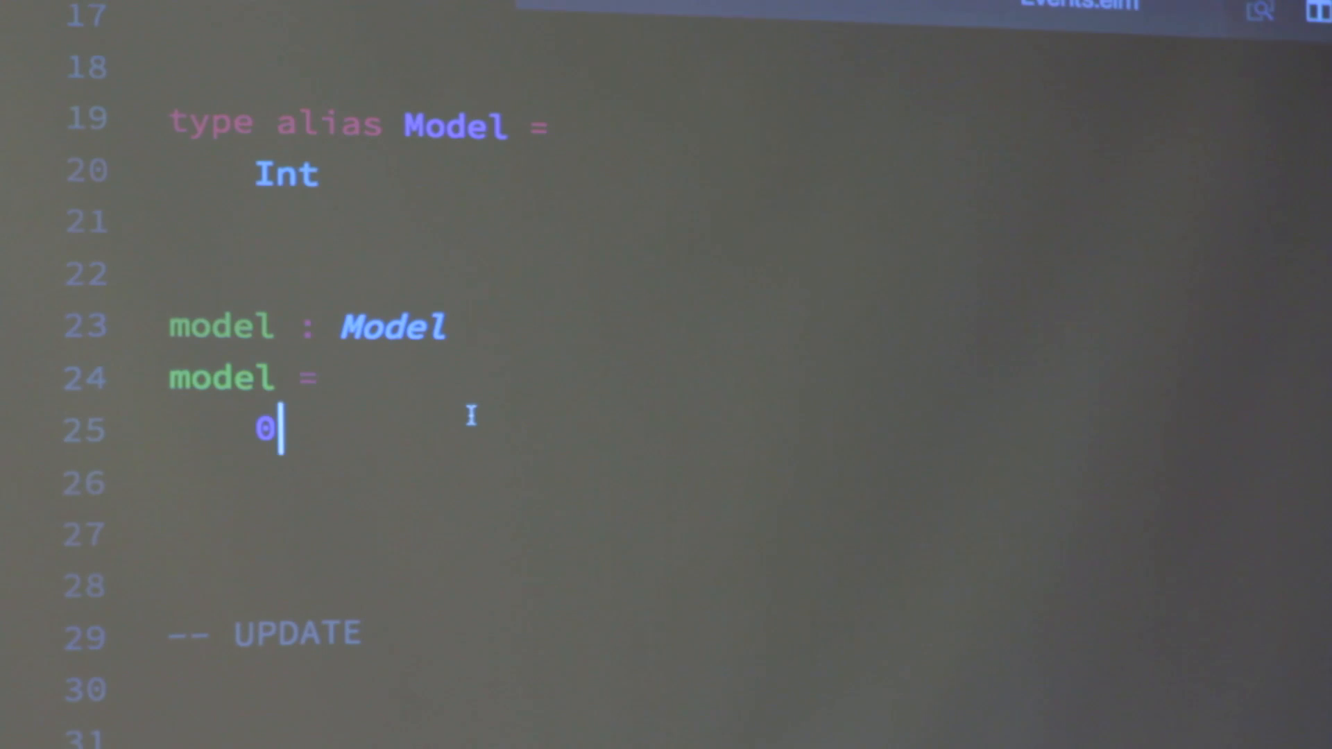
pyautogui.moveTo(226, 393)
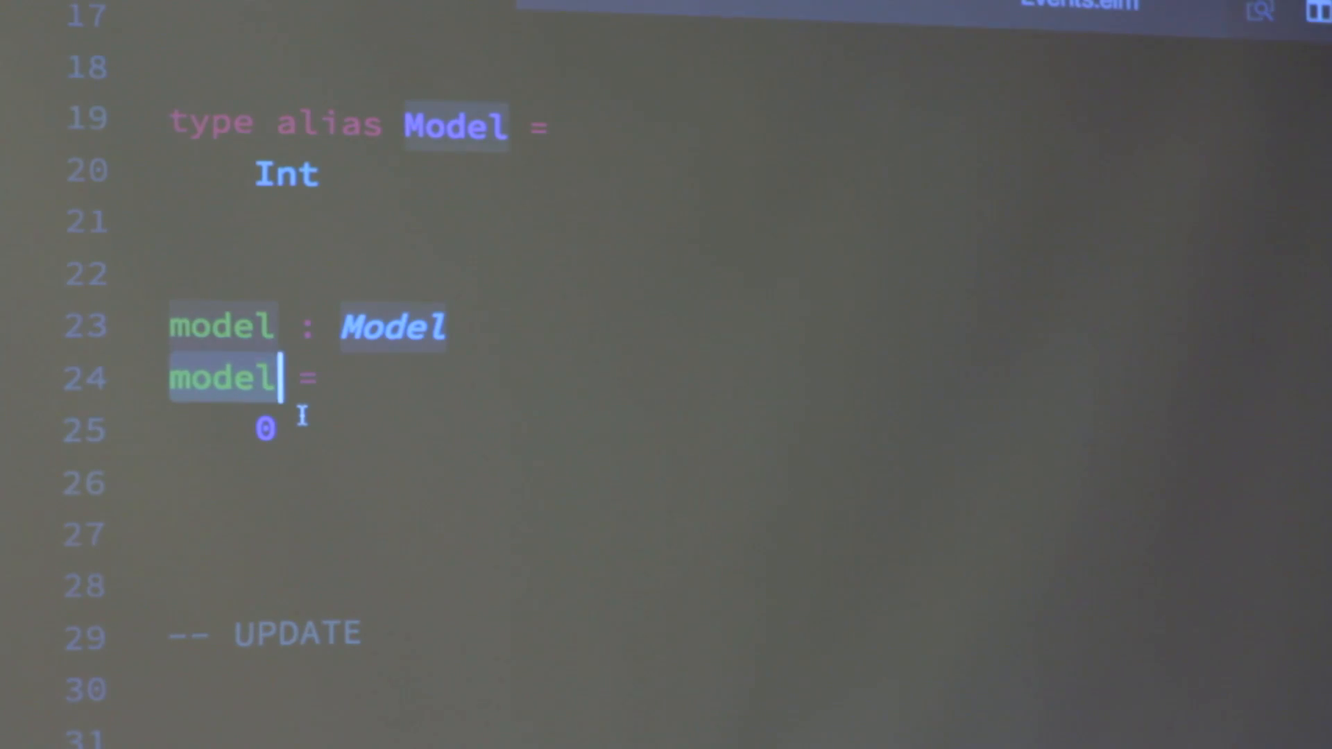
pyautogui.scroll(-3)
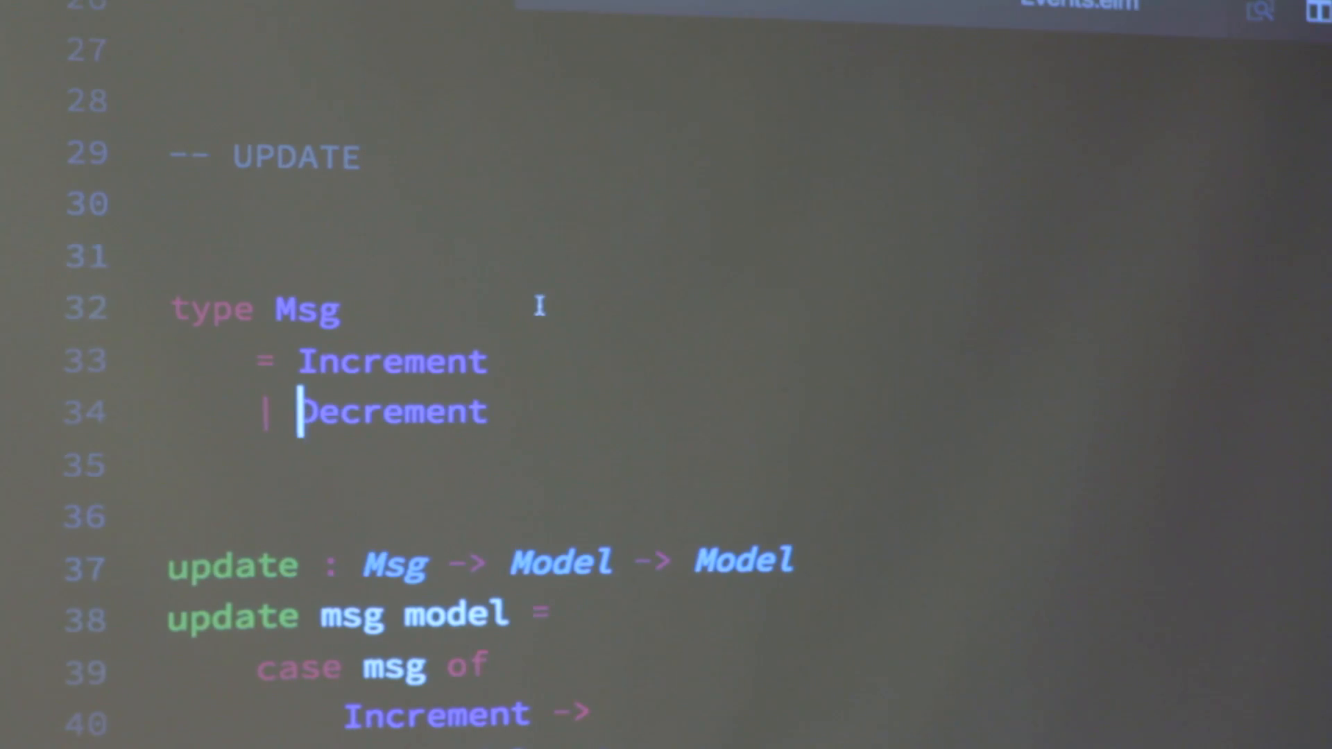
pyautogui.scroll(-3)
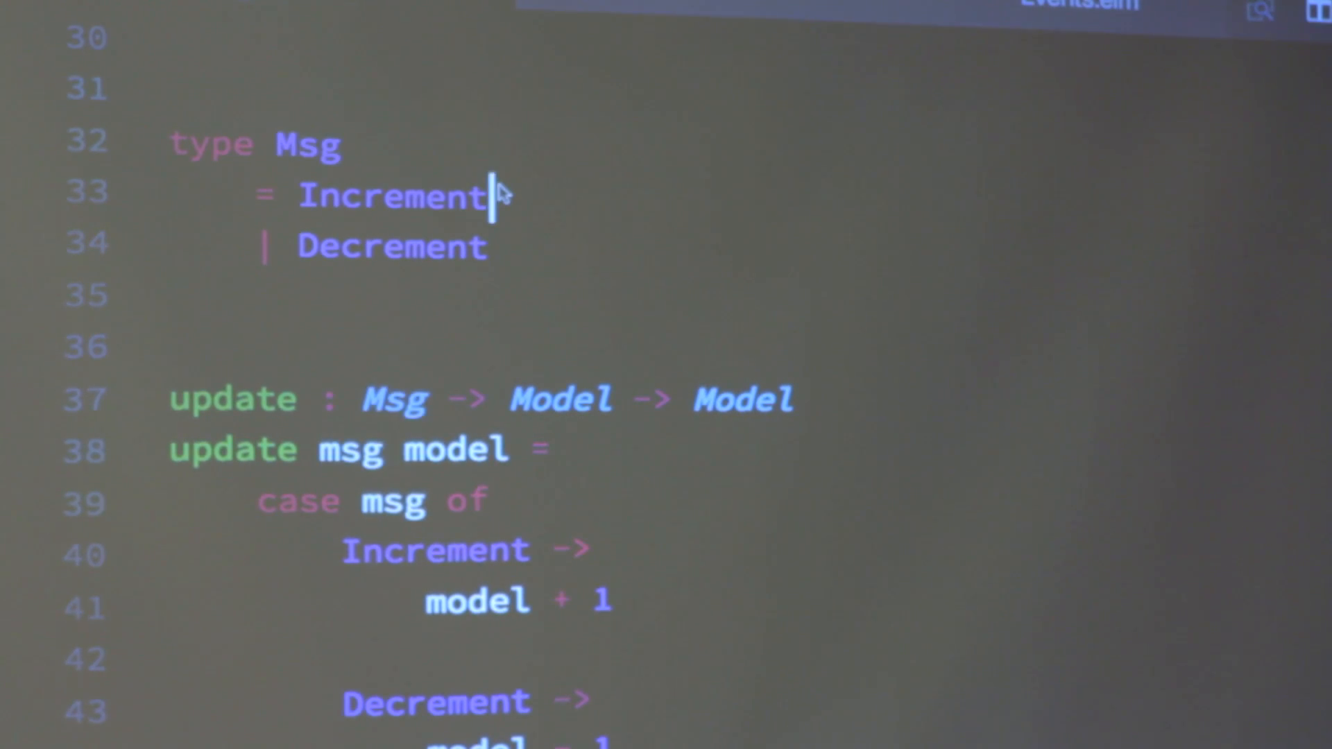
pyautogui.scroll(3)
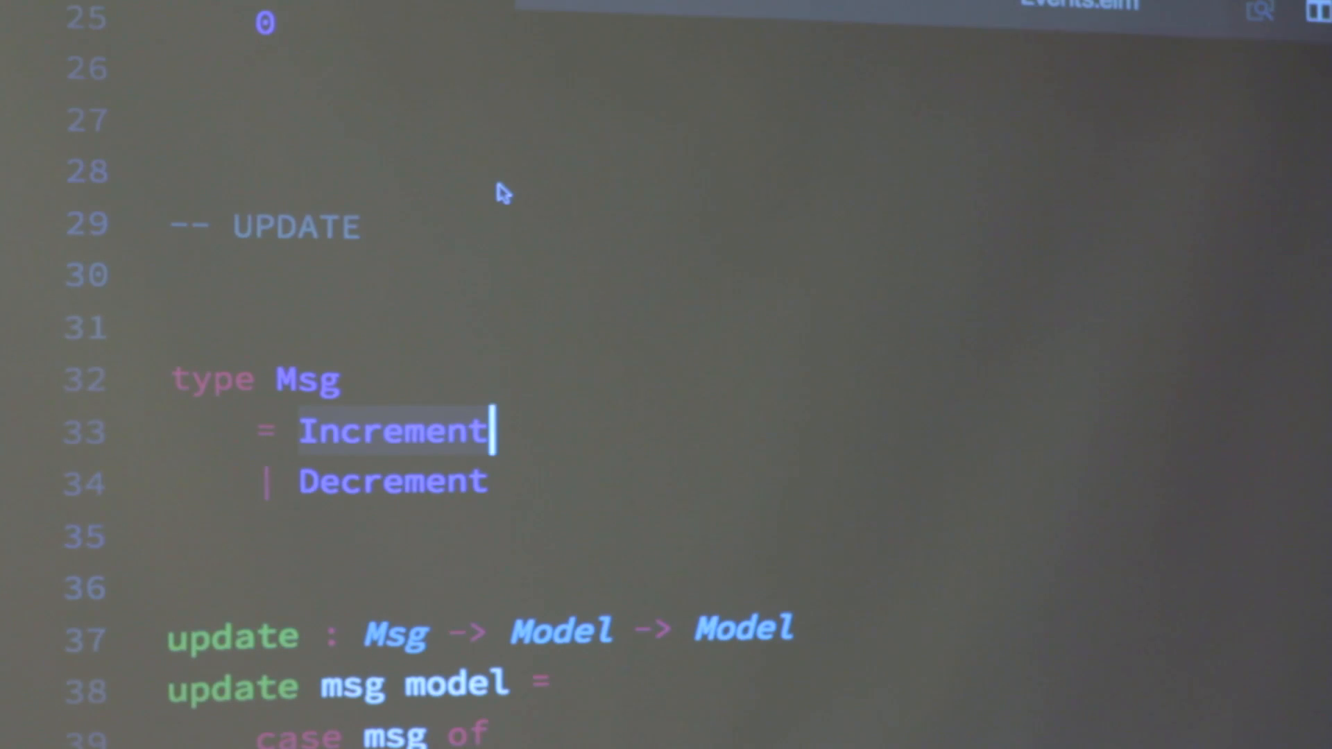
pyautogui.scroll(-3)
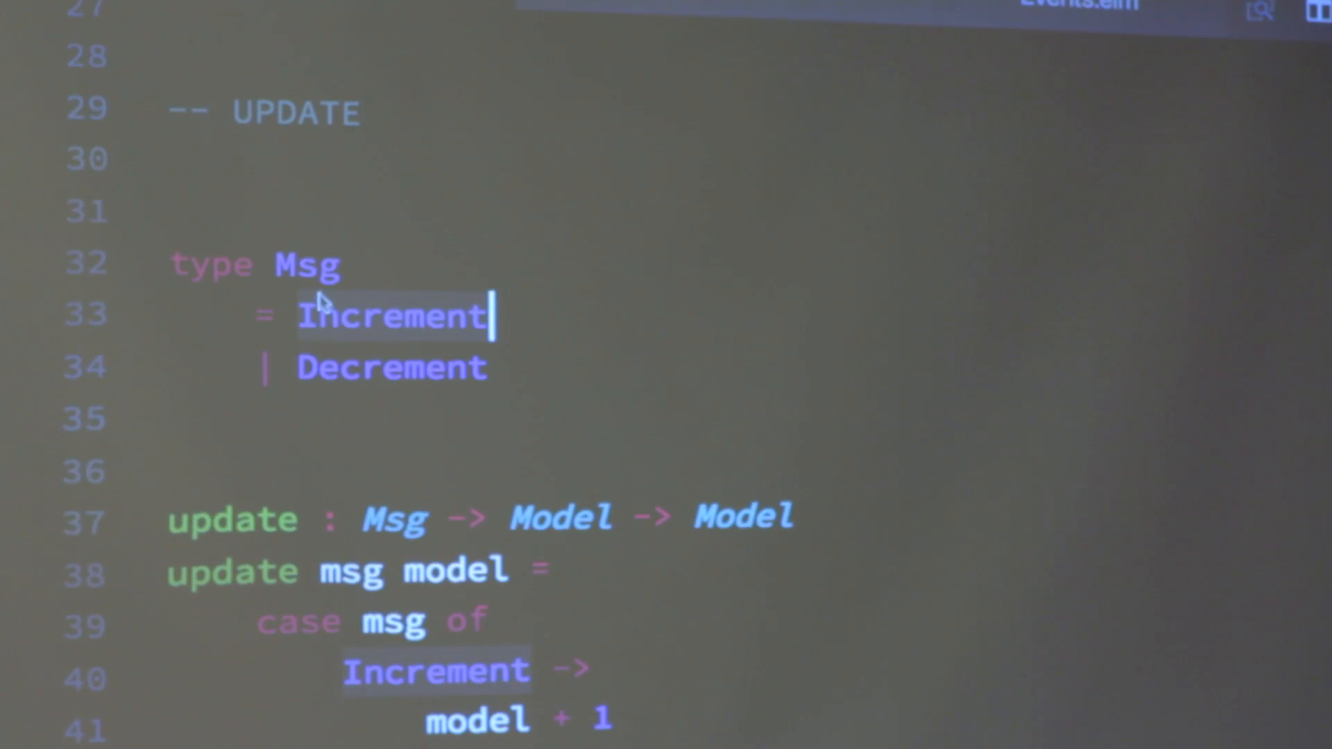
pyautogui.moveTo(338, 276)
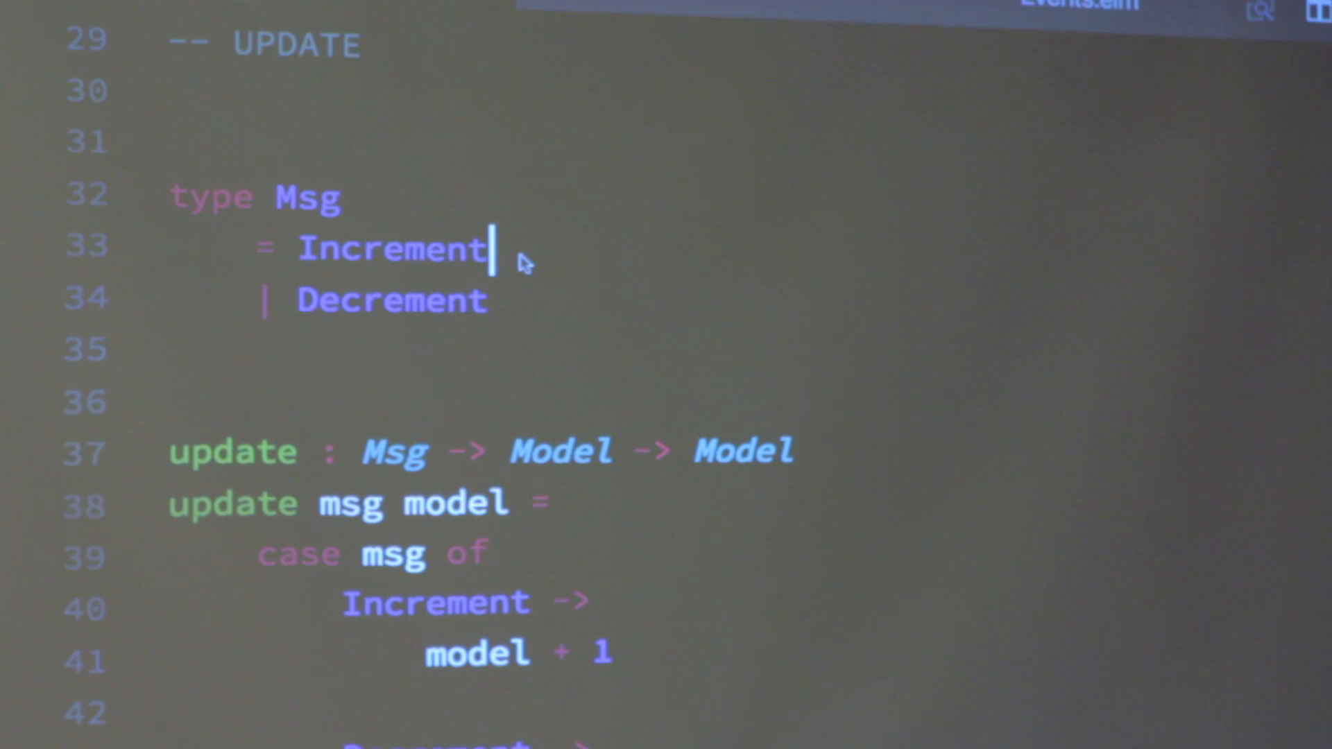
# Step: Highlight every use of Increment and open a context menu on the code
pyautogui.doubleClick(391, 247)
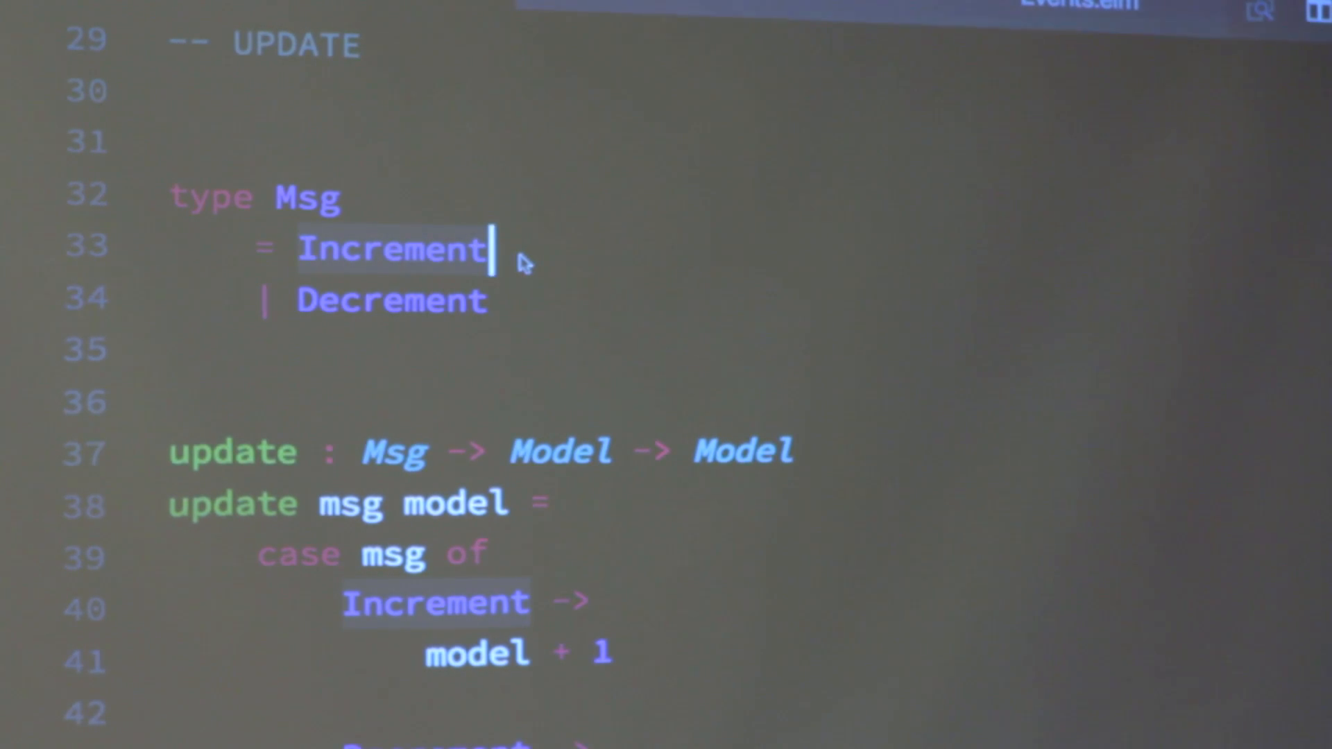
pyautogui.scroll(-3)
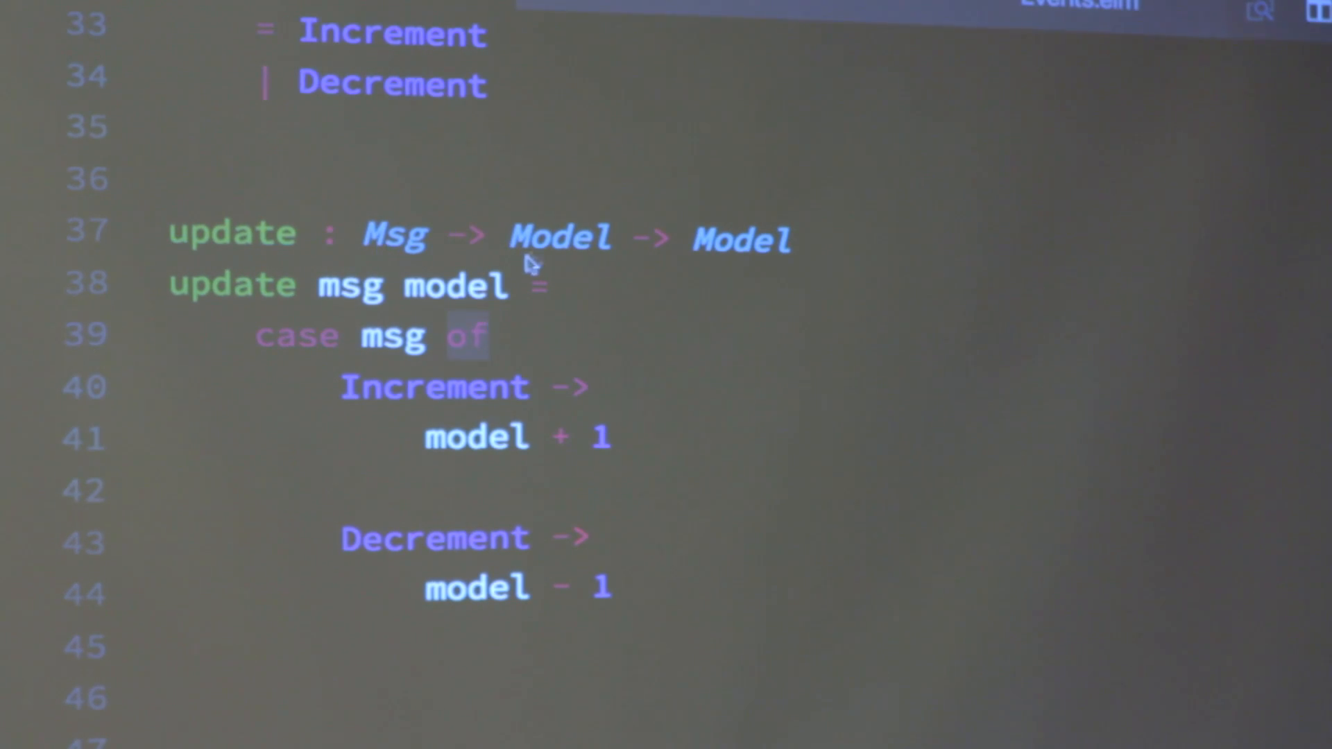
pyautogui.moveTo(365, 251)
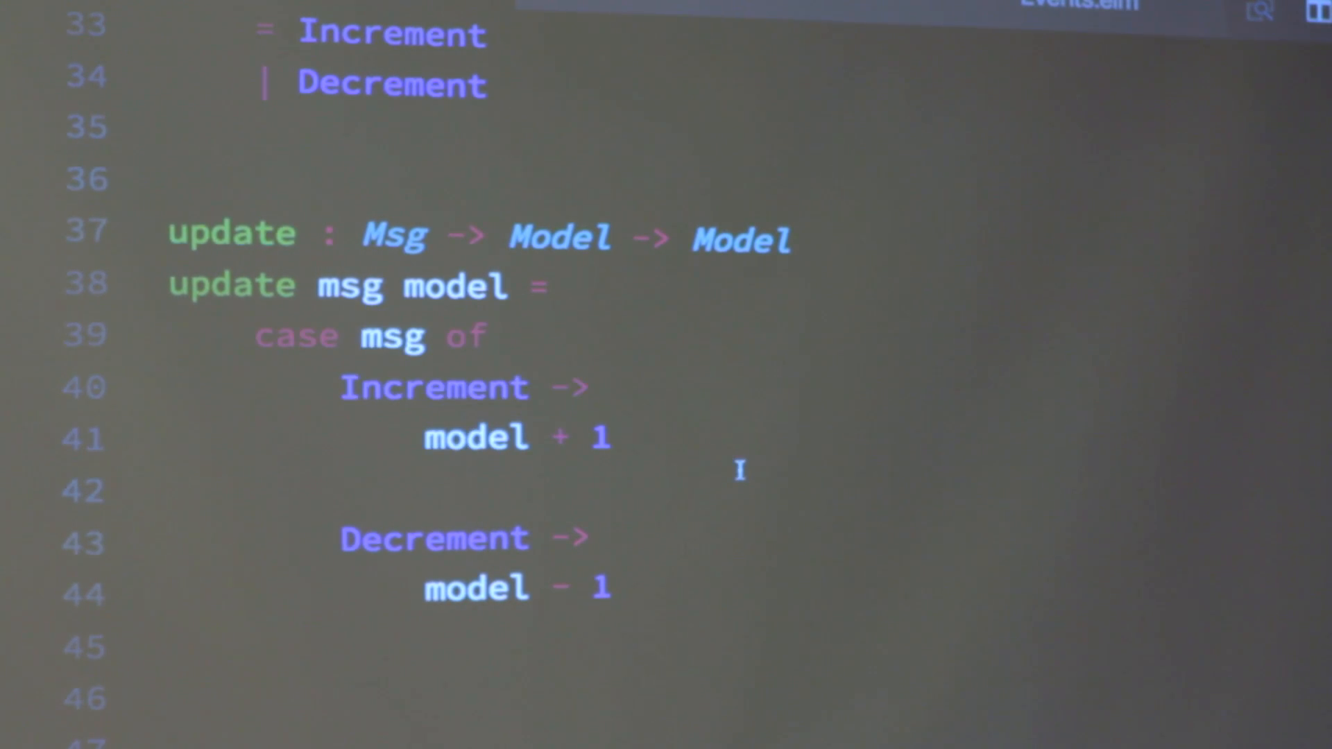
pyautogui.scroll(-3)
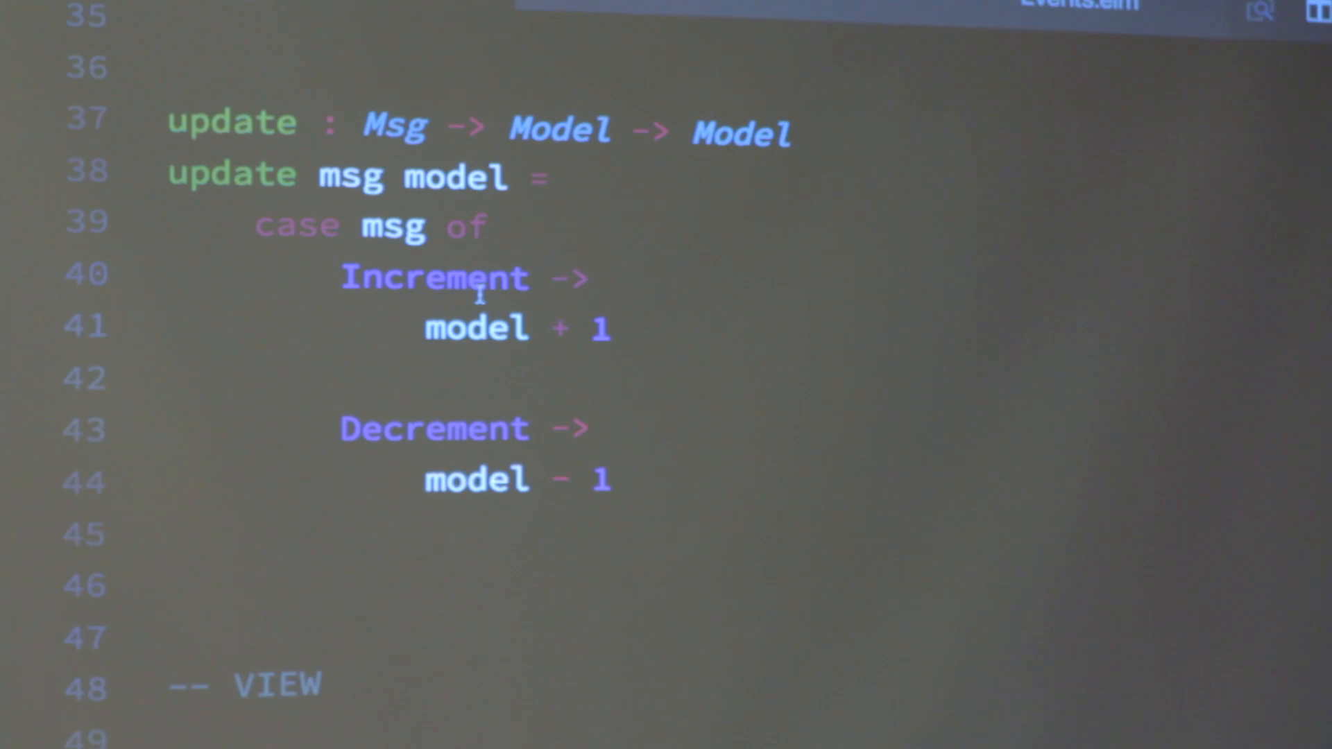
pyautogui.scroll(3)
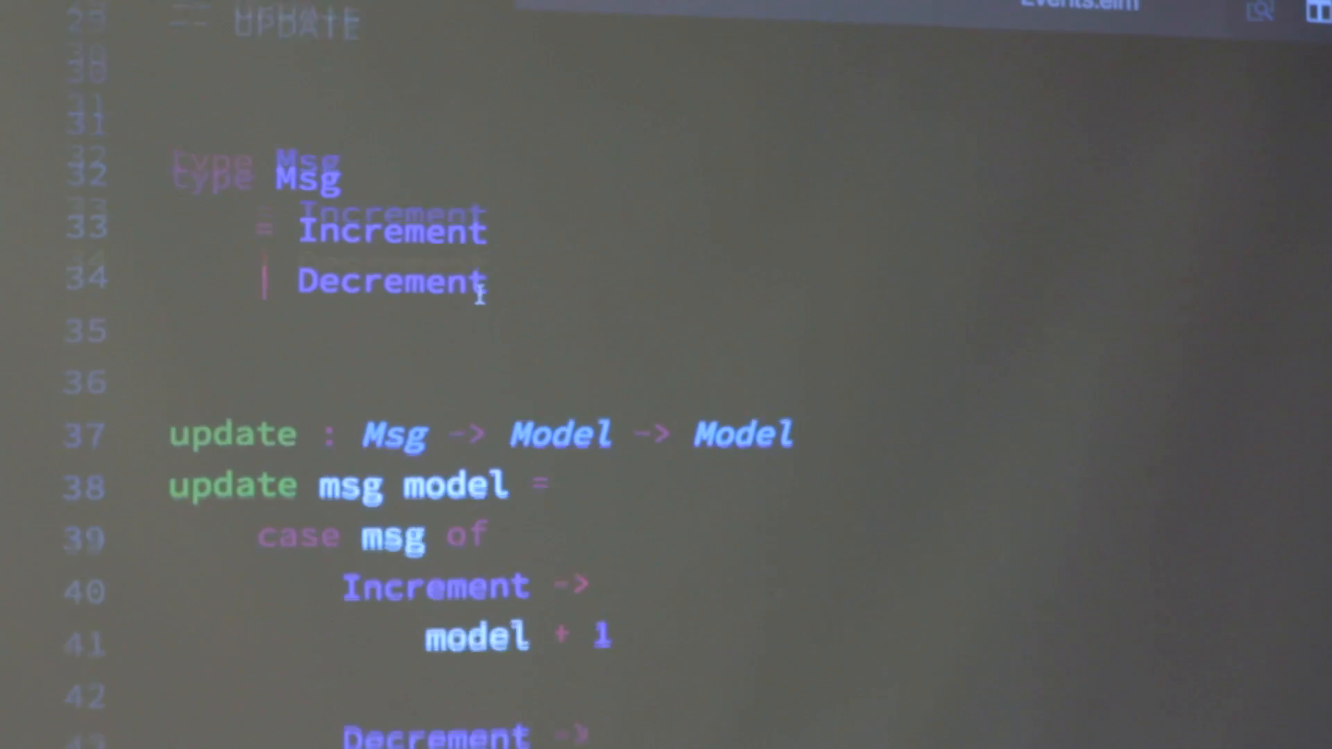
pyautogui.rightClick(302, 170)
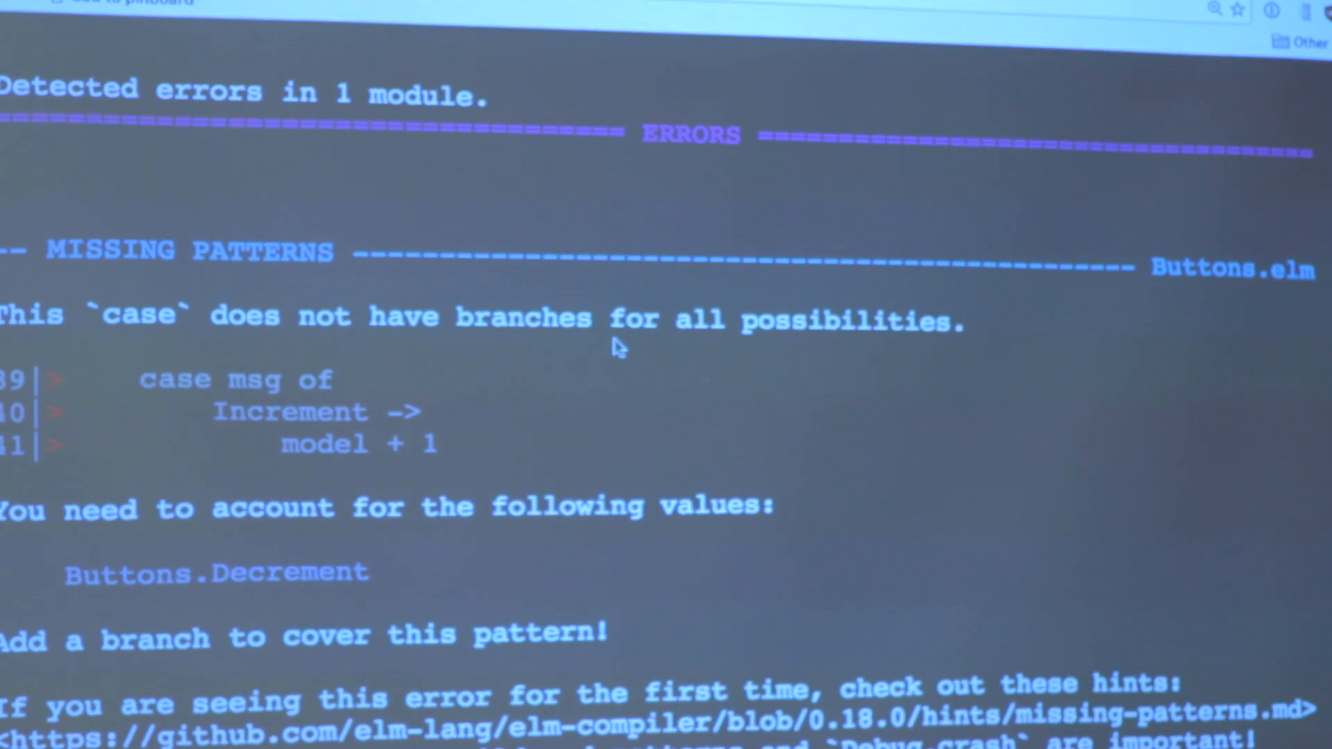
pyautogui.scroll(3)
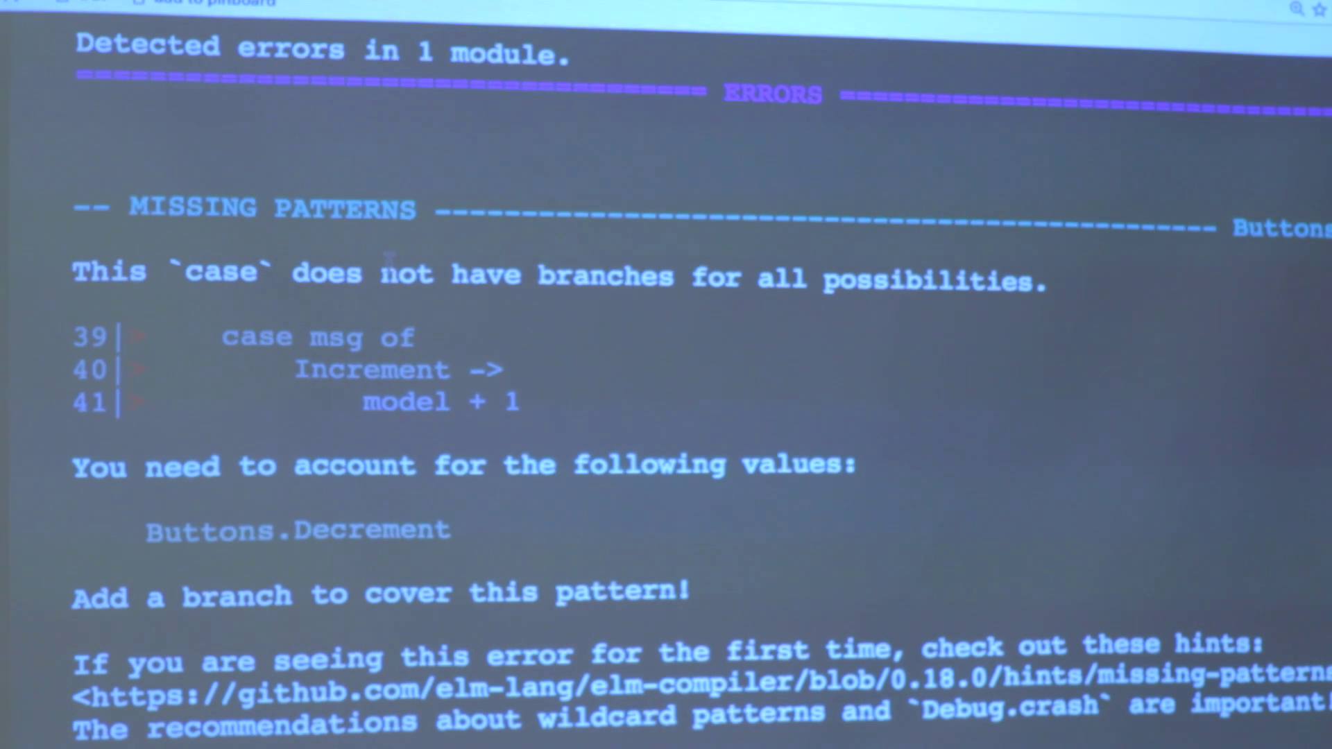
pyautogui.moveTo(83, 117)
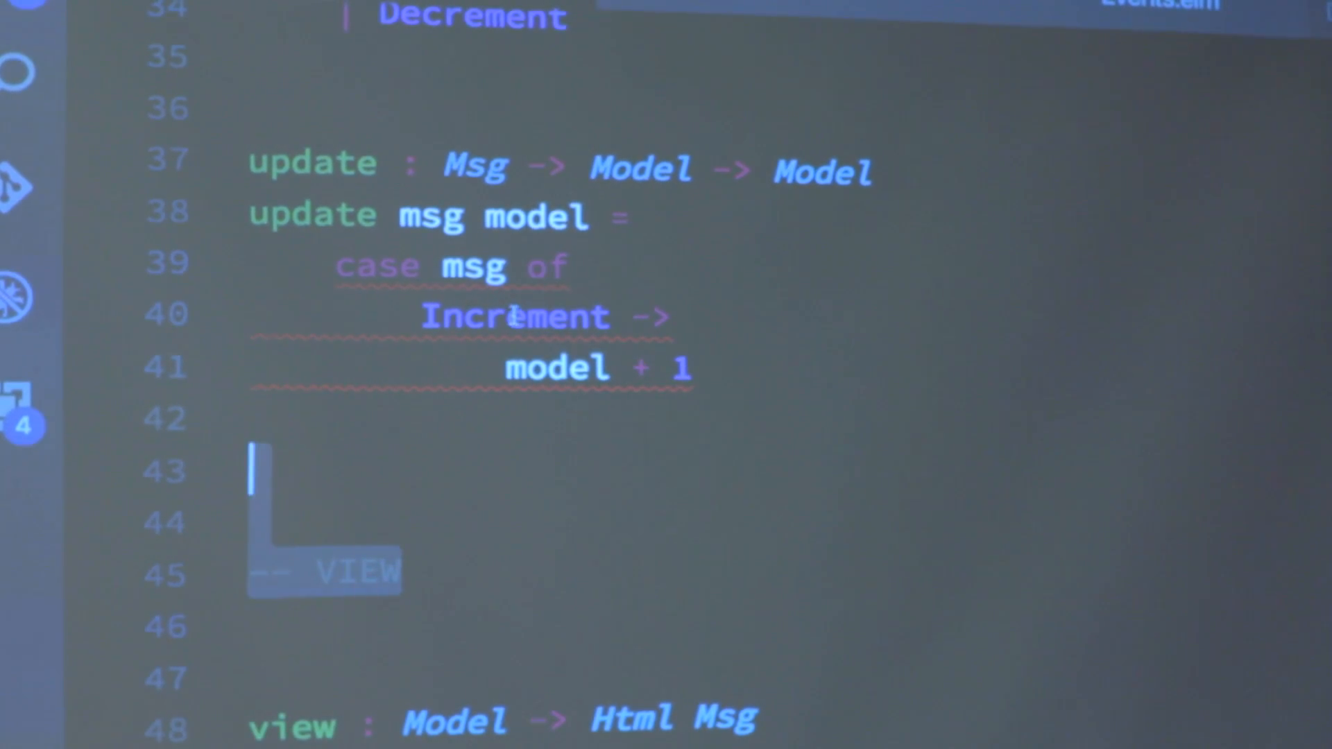
# Step: Add a 'Decrement -> model - 1' branch below the Increment branch in update
pyautogui.scroll(3)
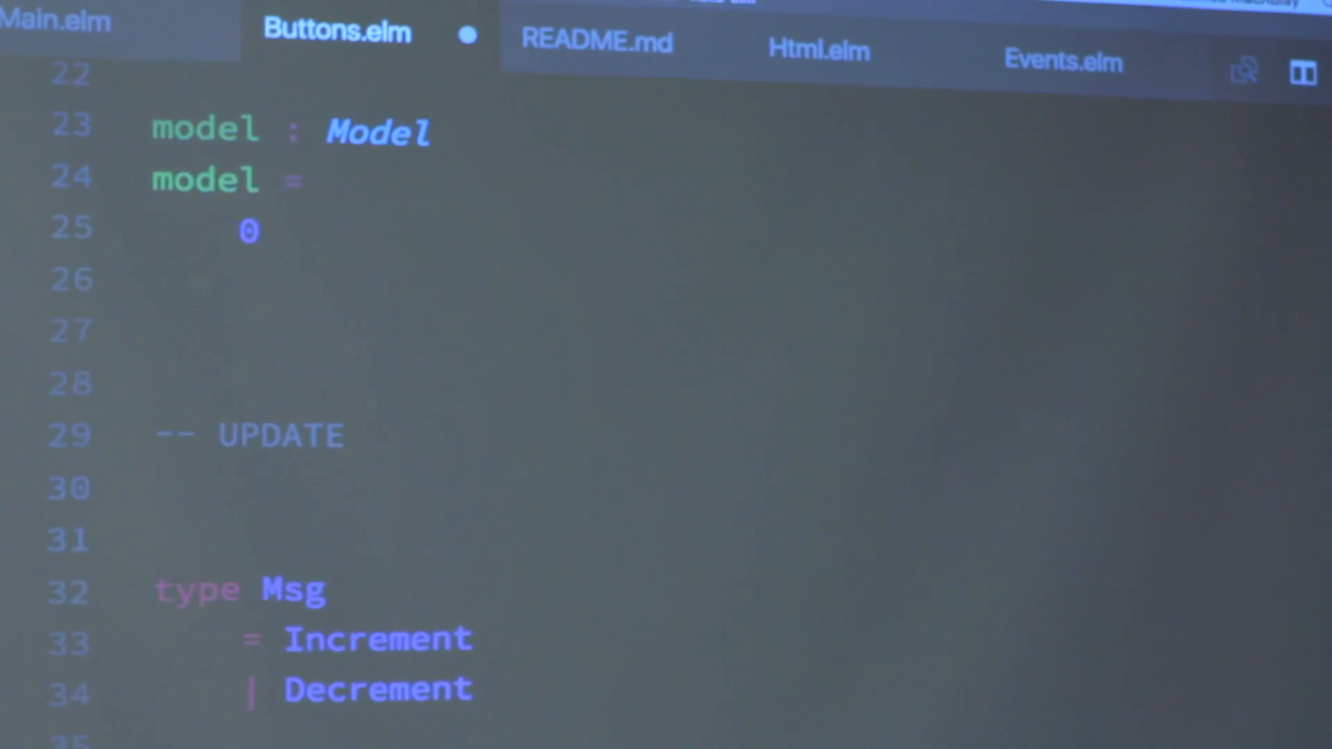
pyautogui.scroll(-3)
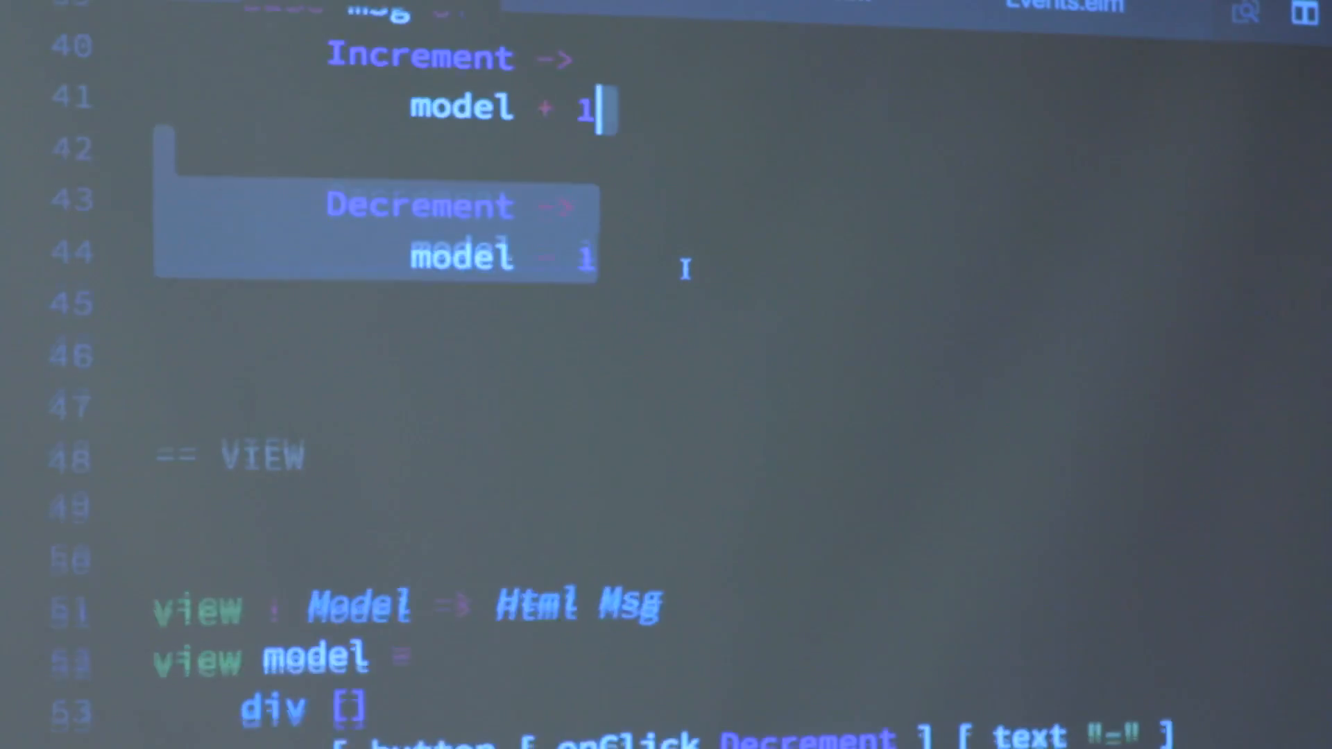
pyautogui.scroll(-3)
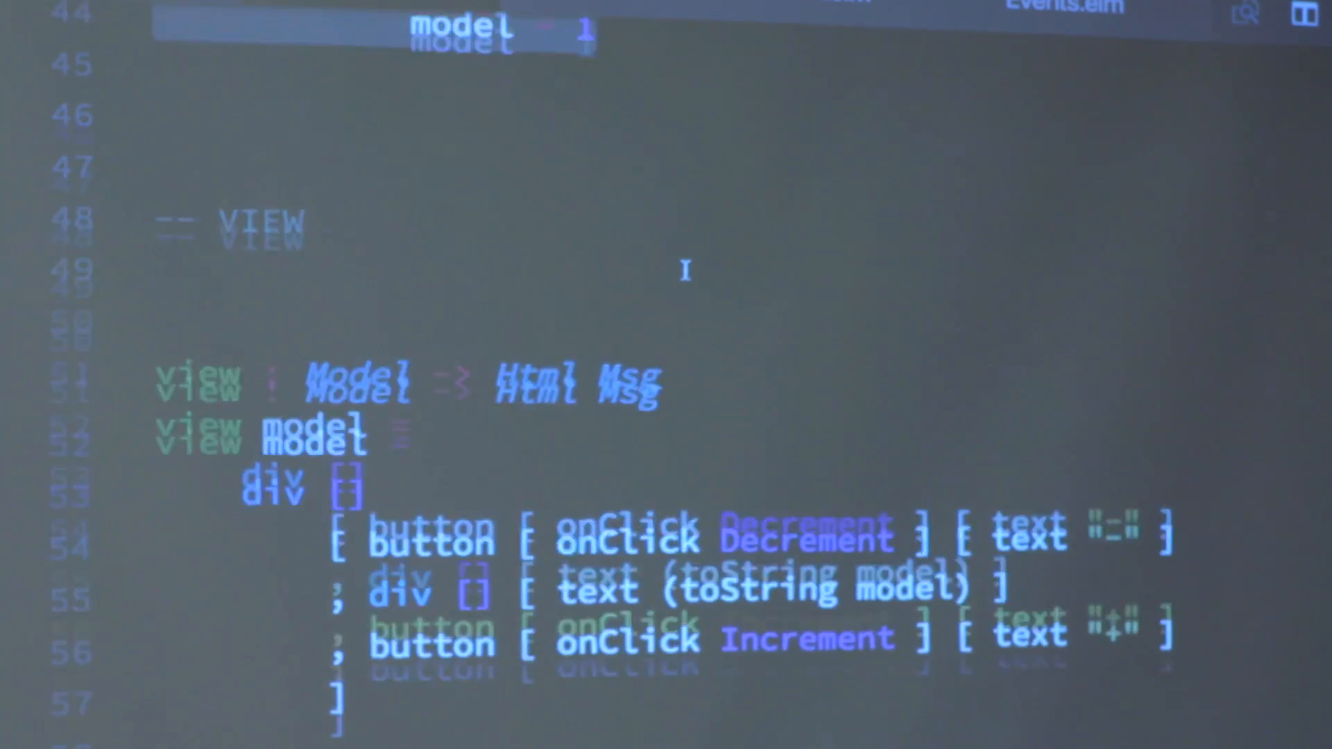
pyautogui.scroll(3)
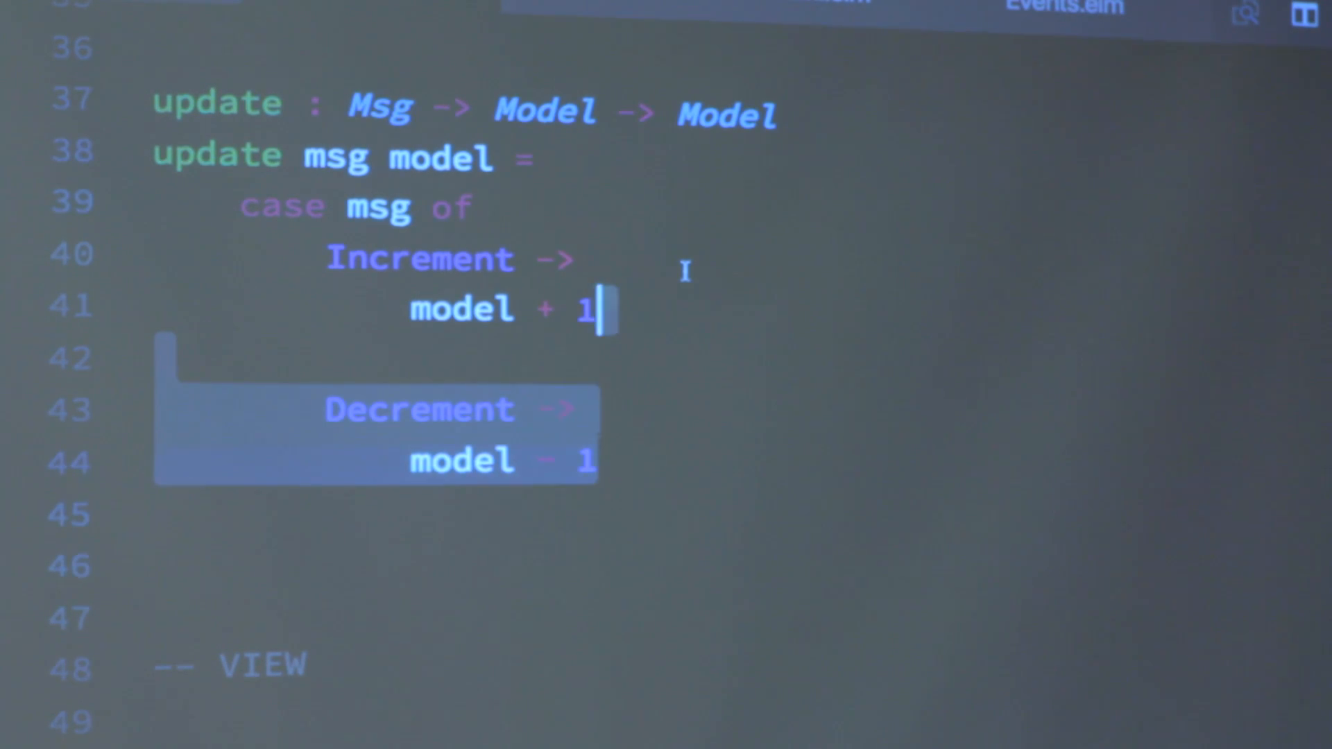
pyautogui.scroll(-3)
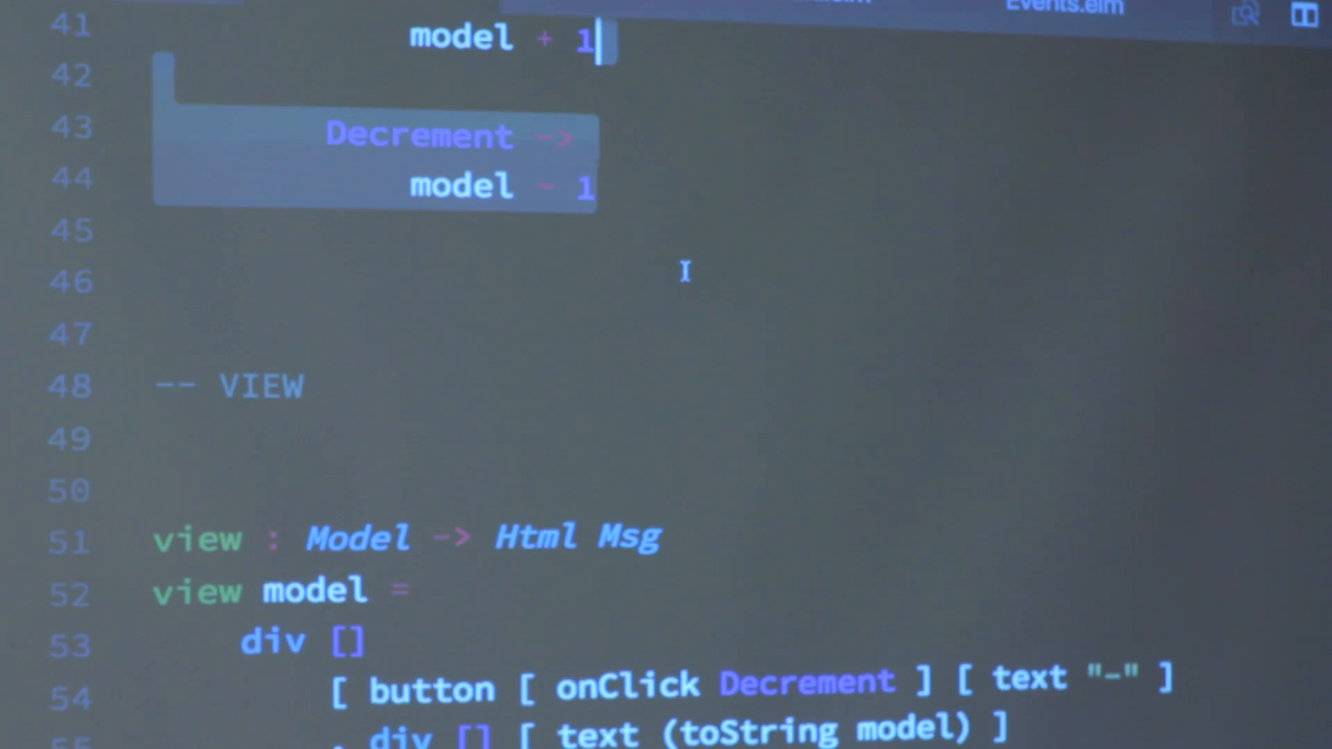
pyautogui.scroll(-3)
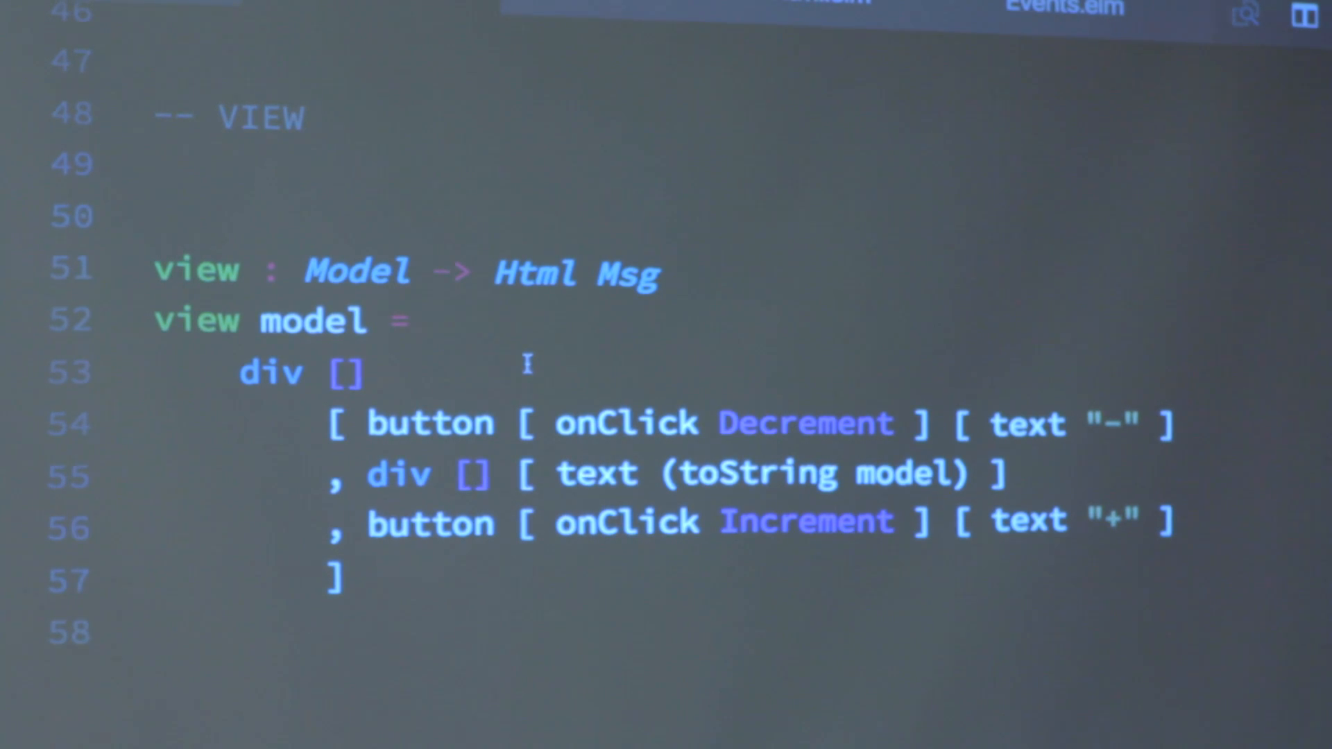
pyautogui.moveTo(381, 332)
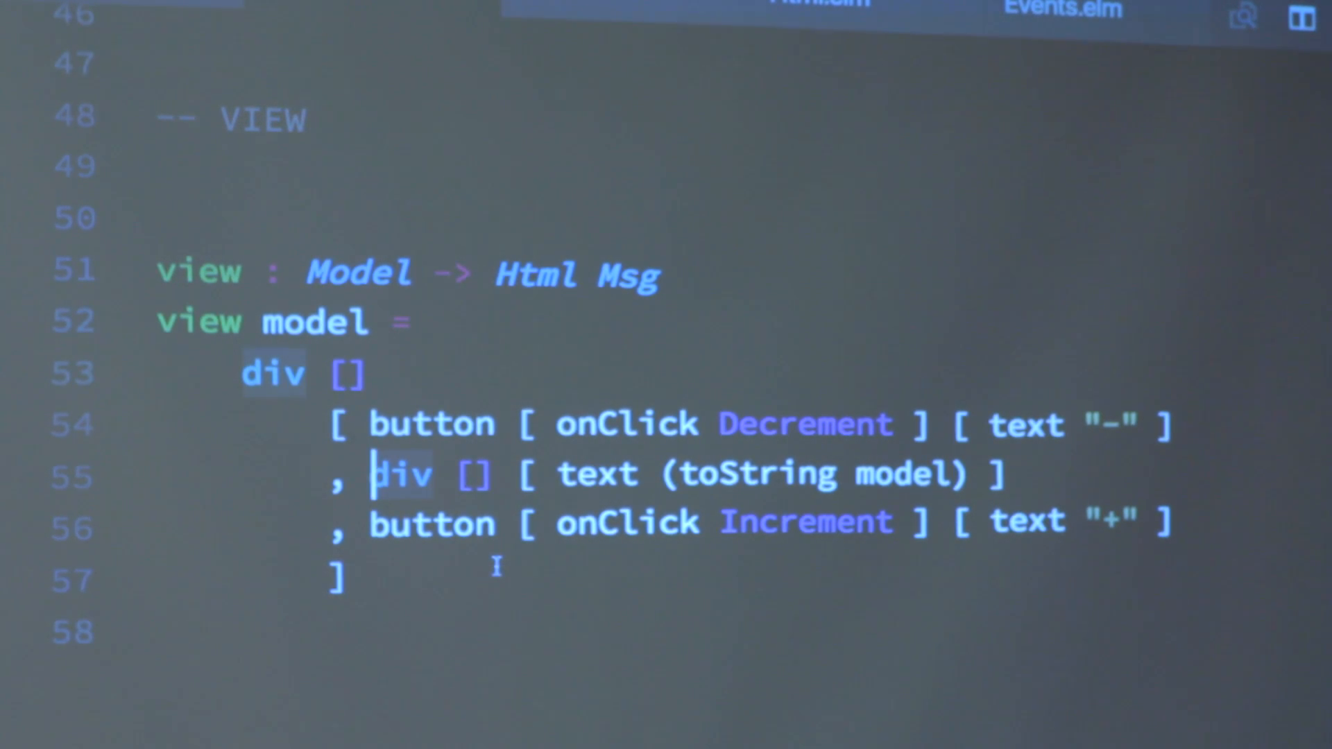
pyautogui.moveTo(431, 423)
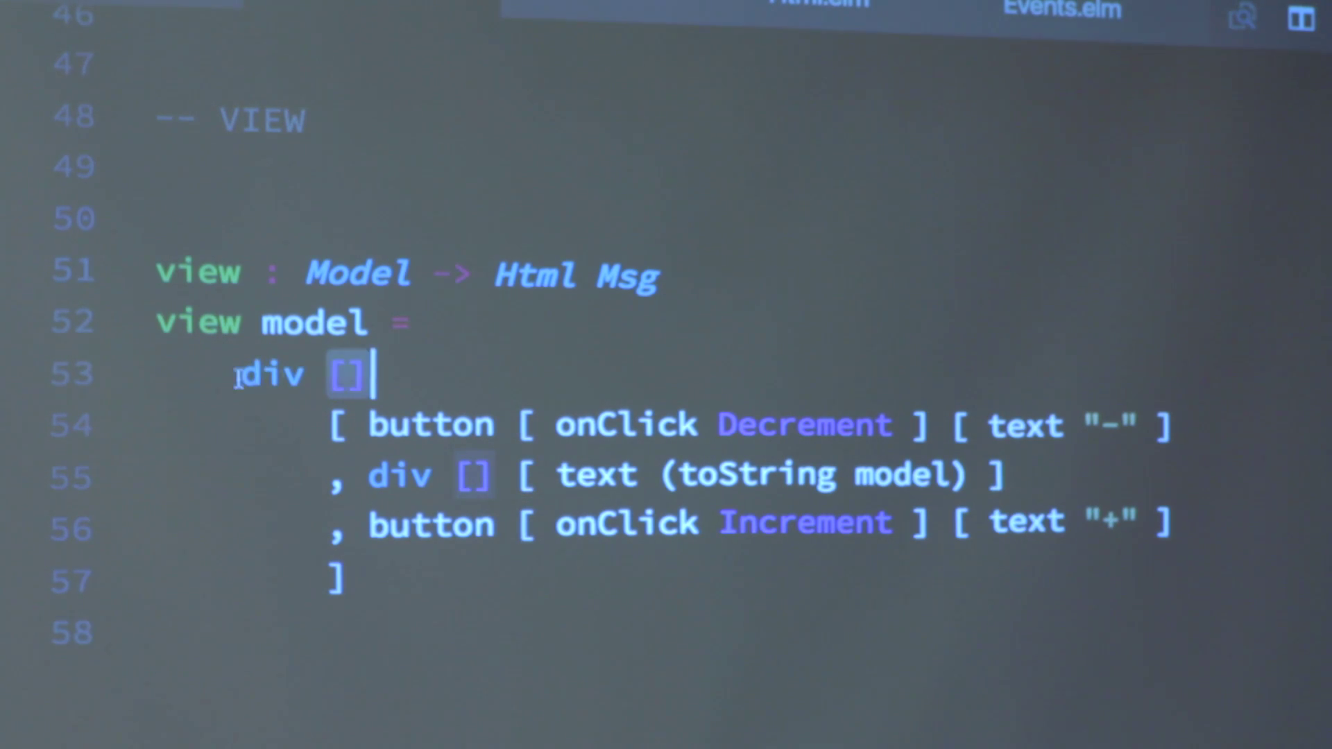
pyautogui.moveTo(270, 374)
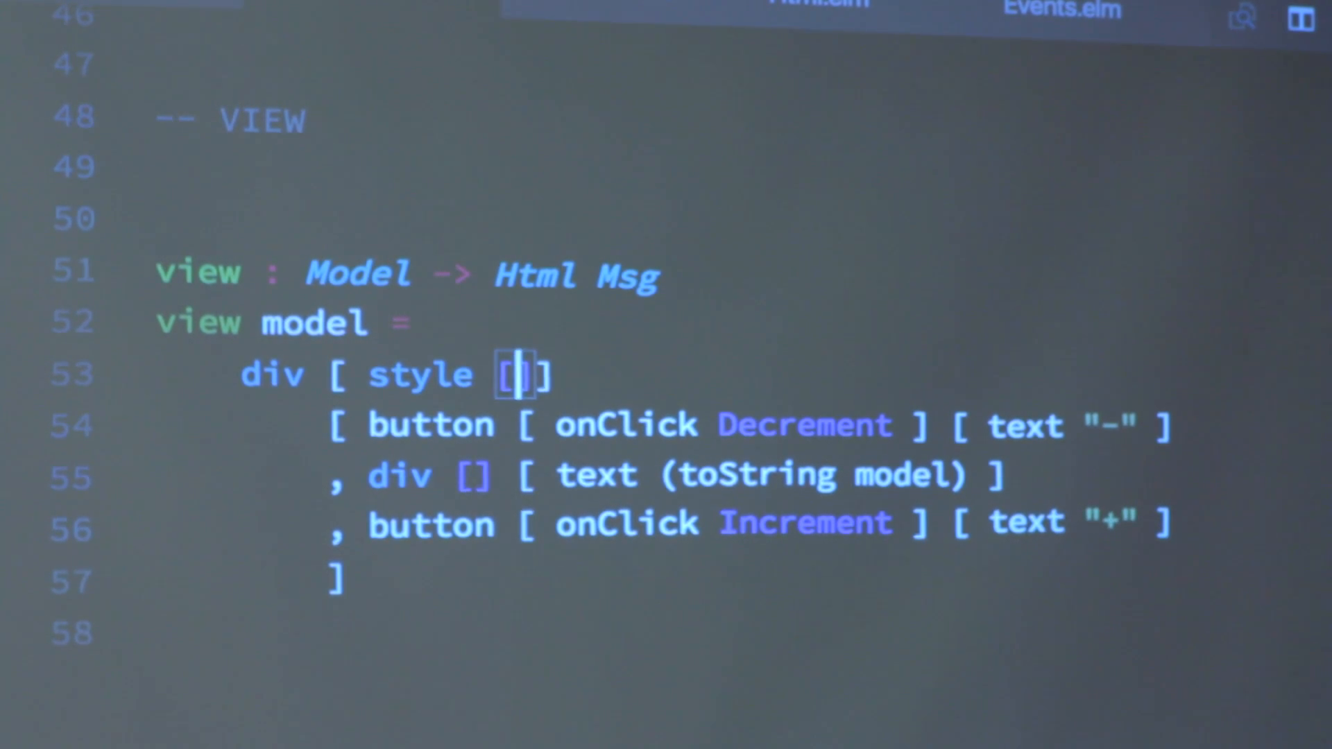
pyautogui.press('Backspace')
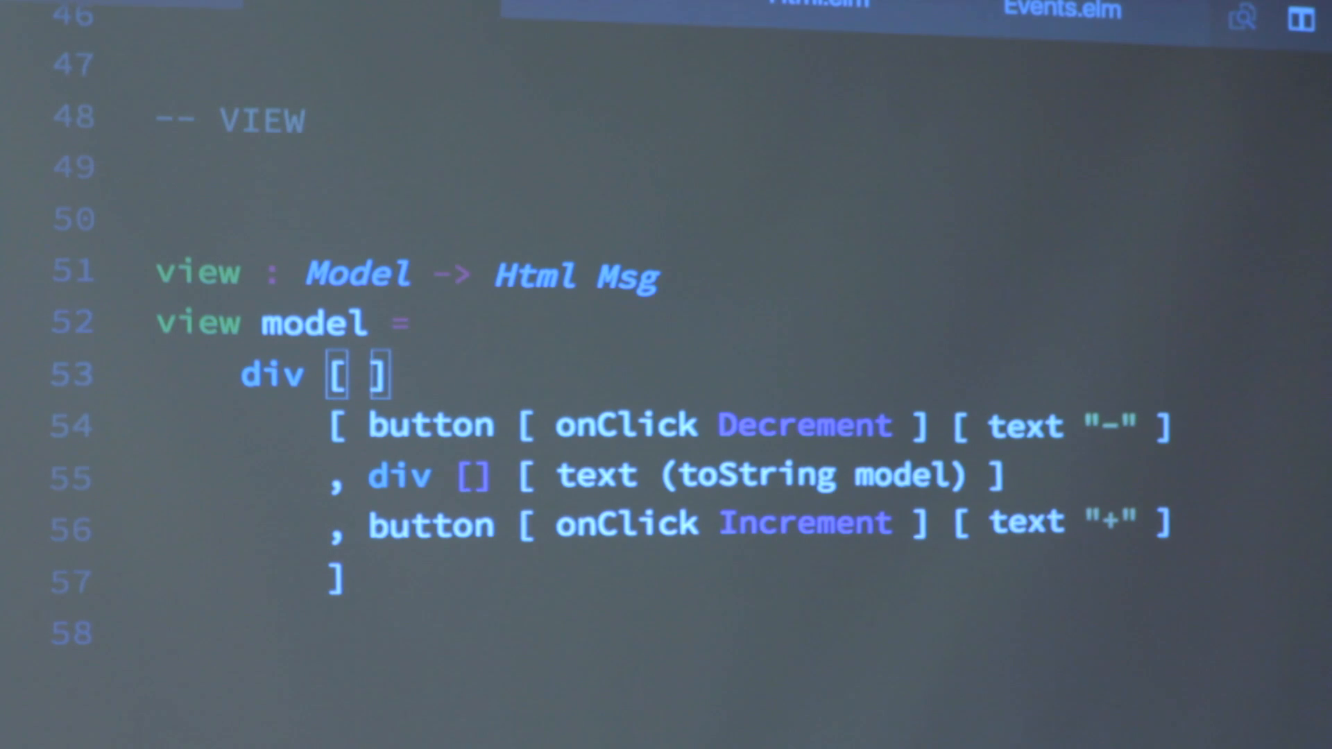
pyautogui.press('Backspace')
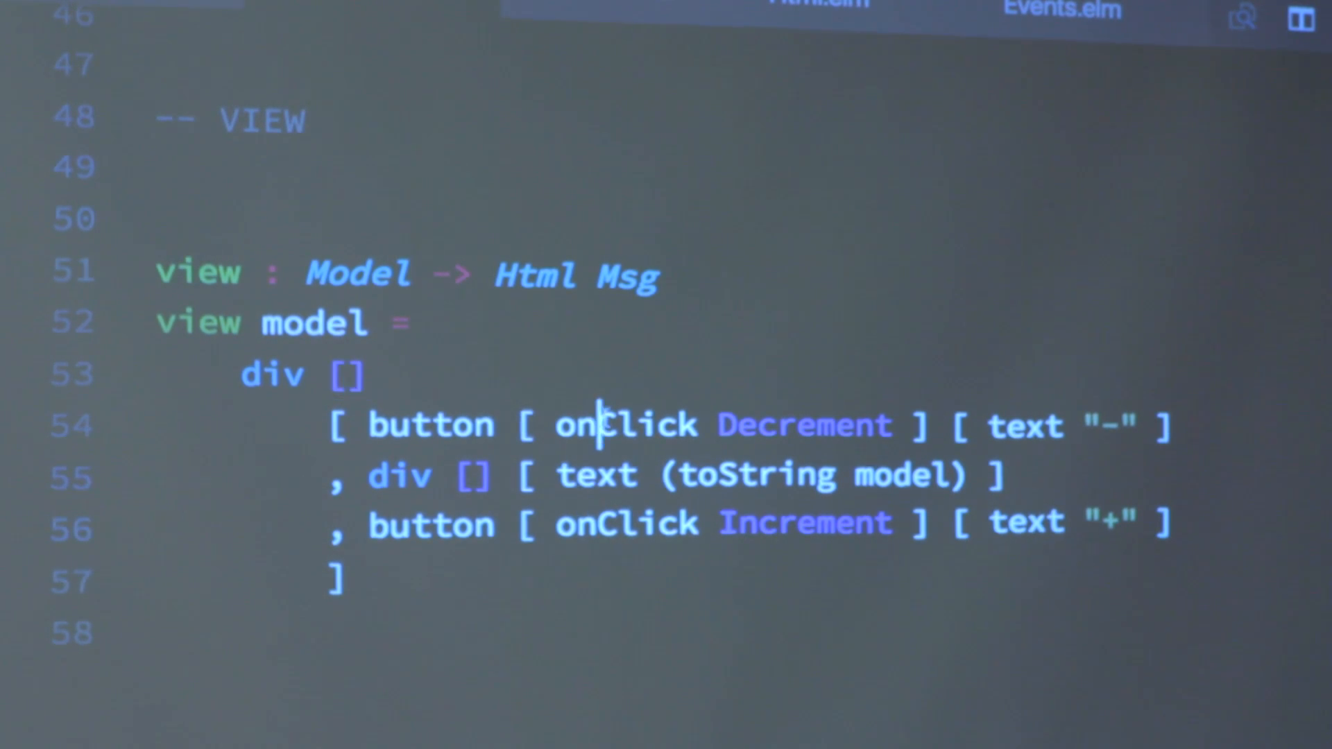
pyautogui.moveTo(624, 425)
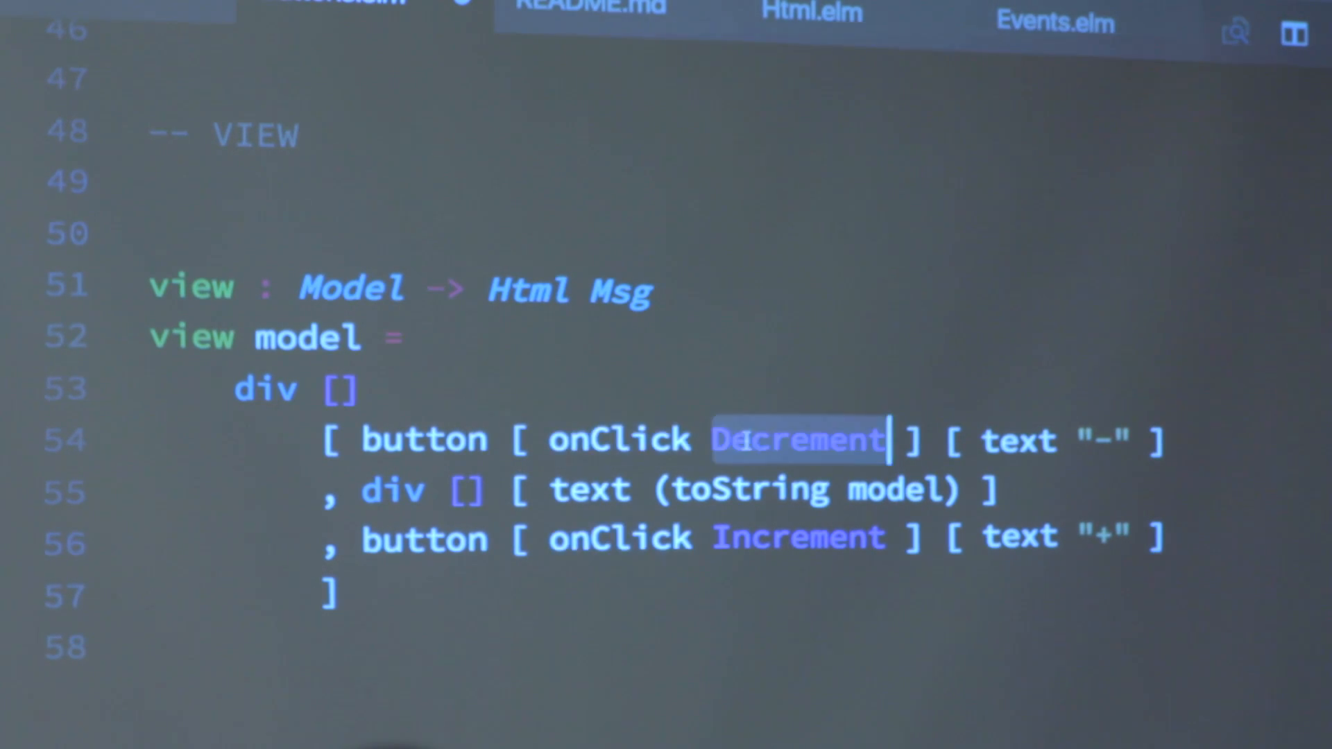
# Step: Select the decrement button's label text in view and start typing '1' over it
pyautogui.scroll(3)
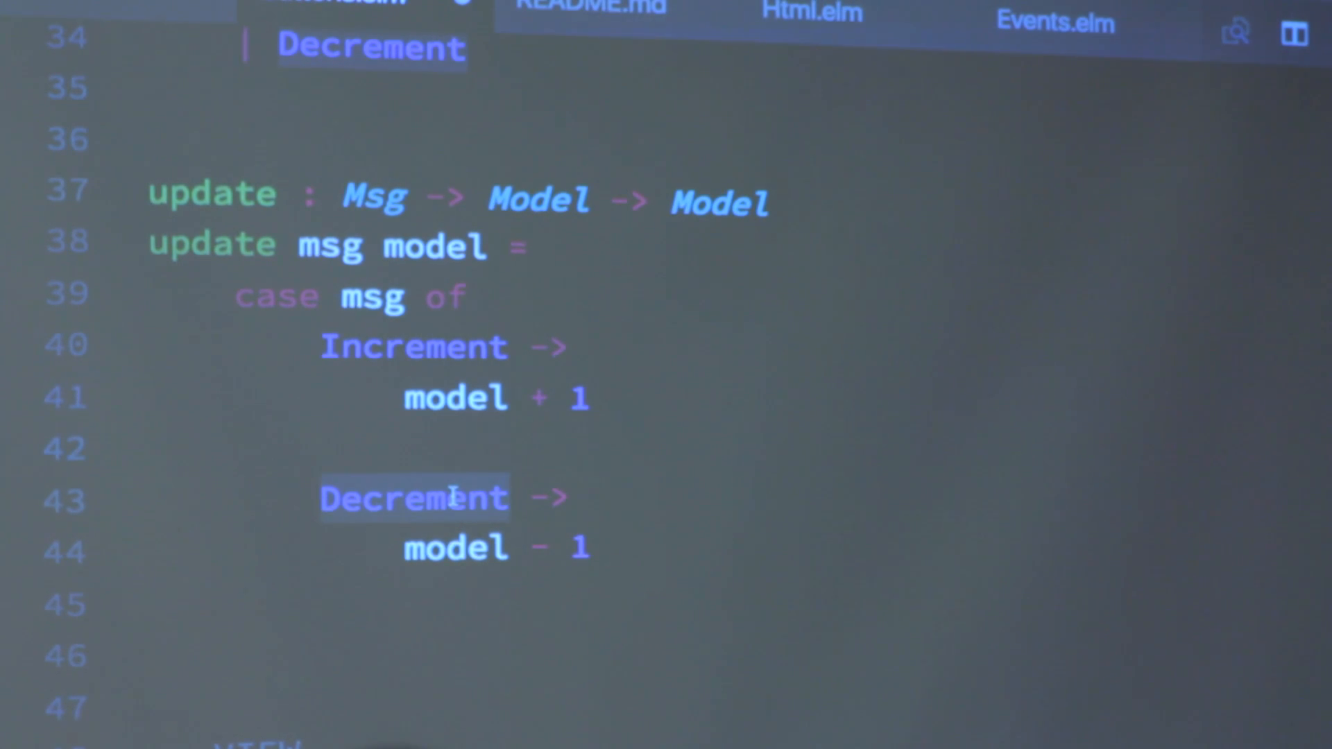
pyautogui.scroll(-3)
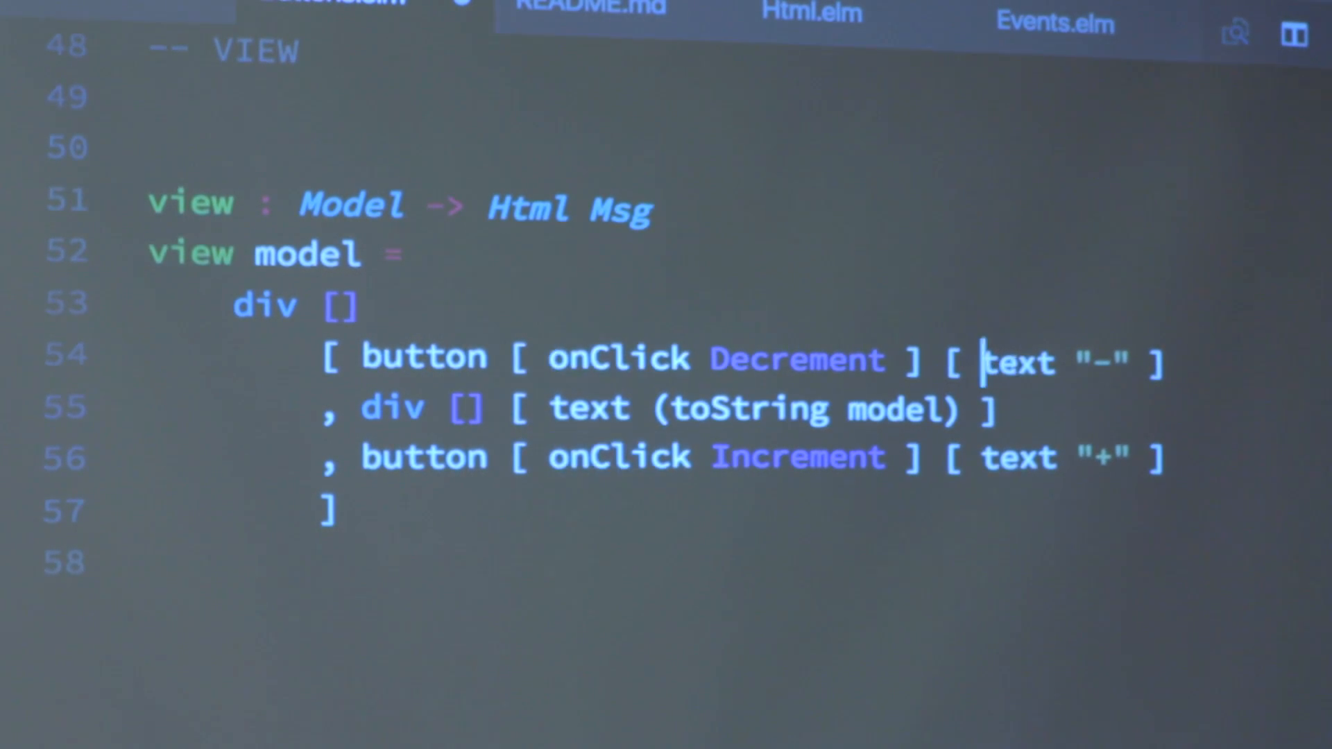
pyautogui.doubleClick(1015, 361)
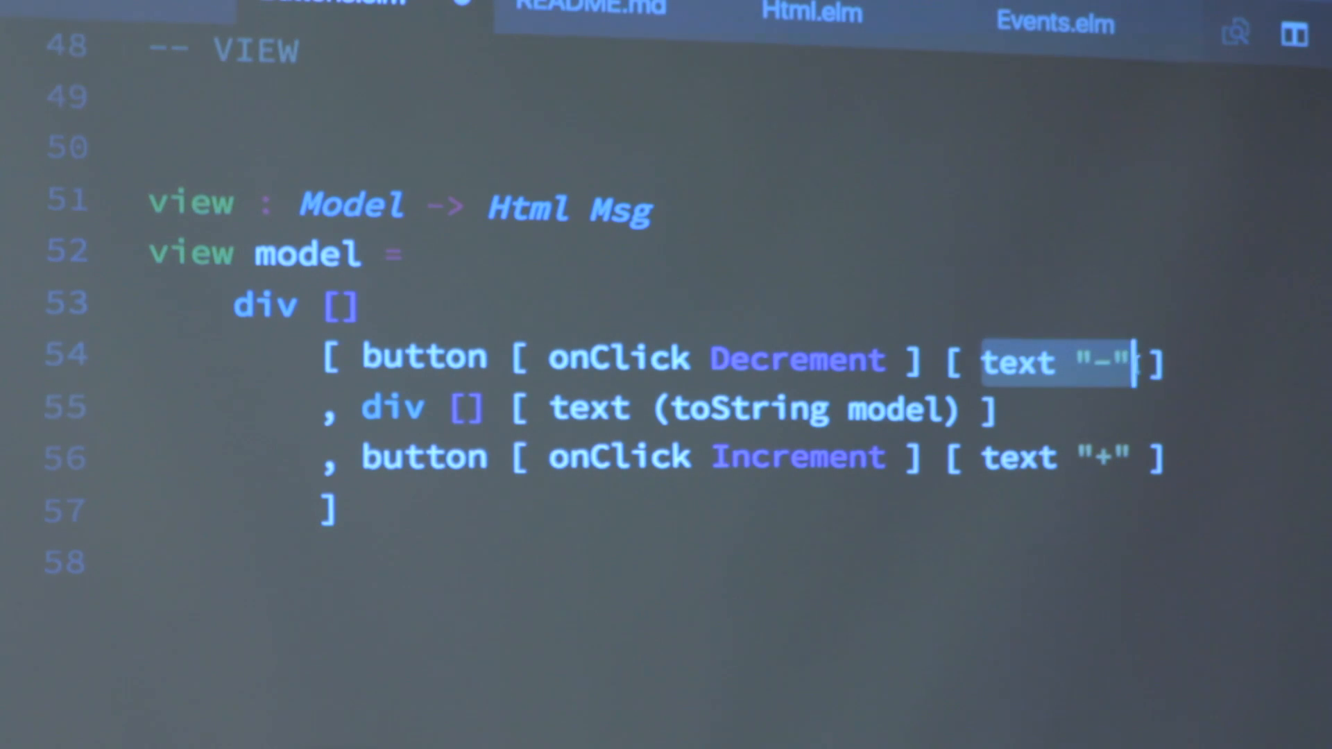
pyautogui.write('1')
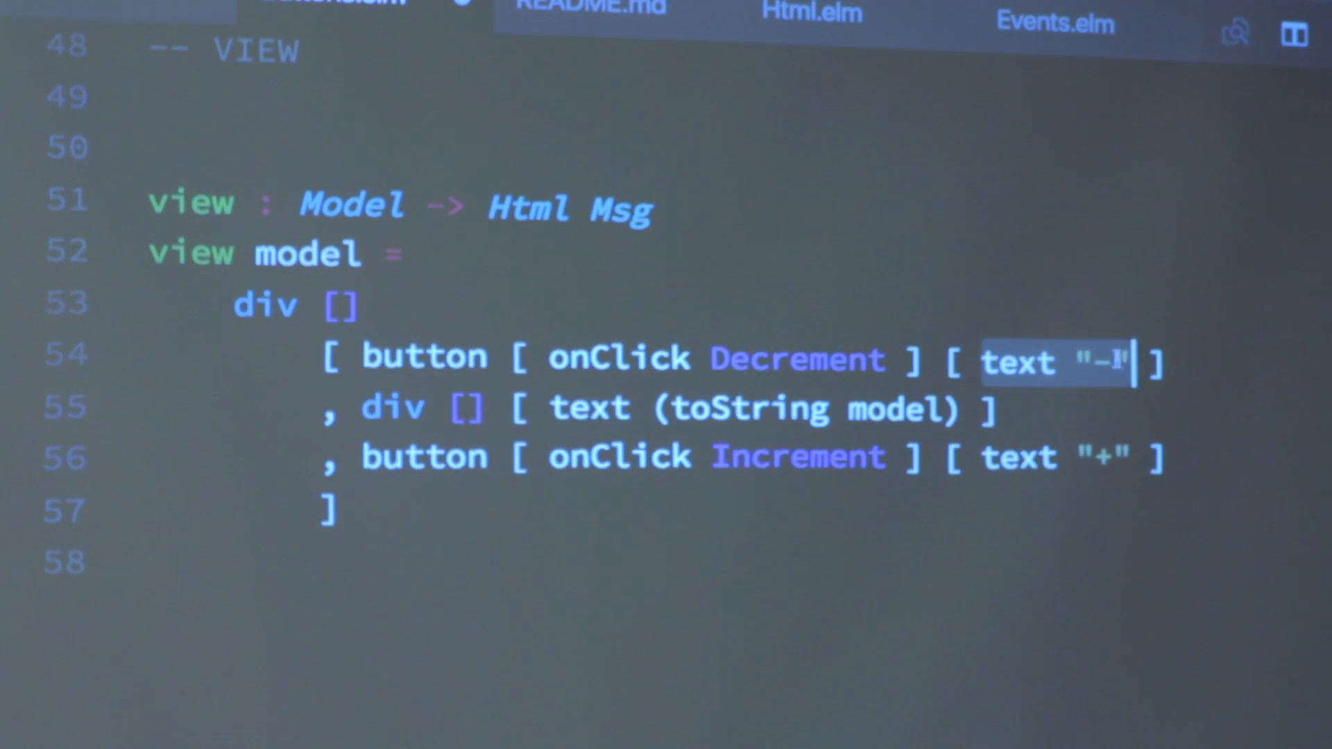